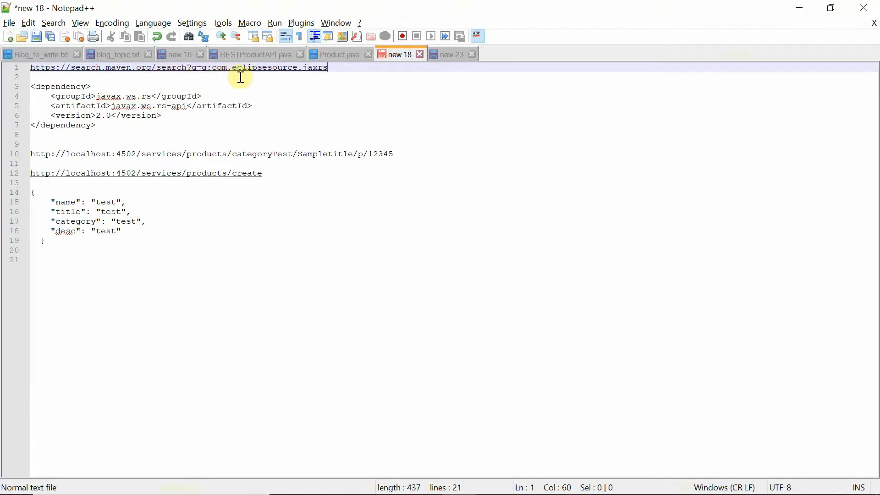
Open the download options for the jersey-all and publisher com.eclipsesource.jaxrs artifacts.
key(alt+tab)
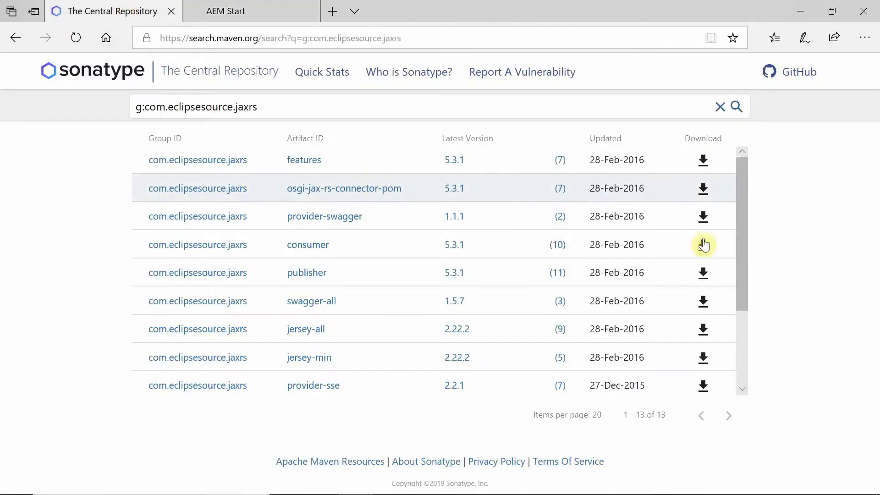
scroll(down, 3)
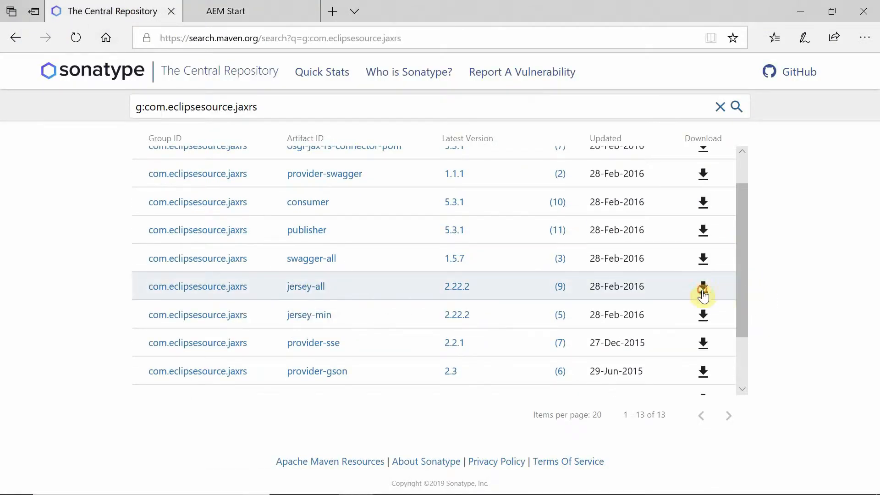
click(703, 286)
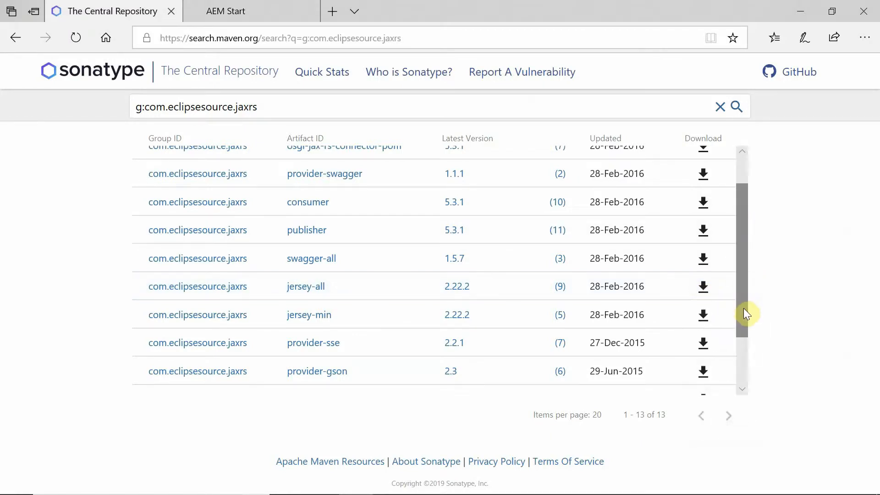
scroll(up, 3)
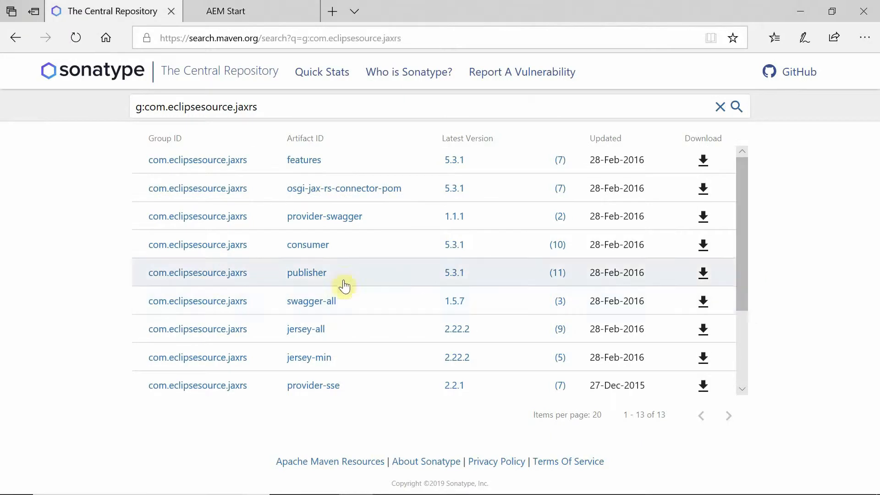
click(702, 272)
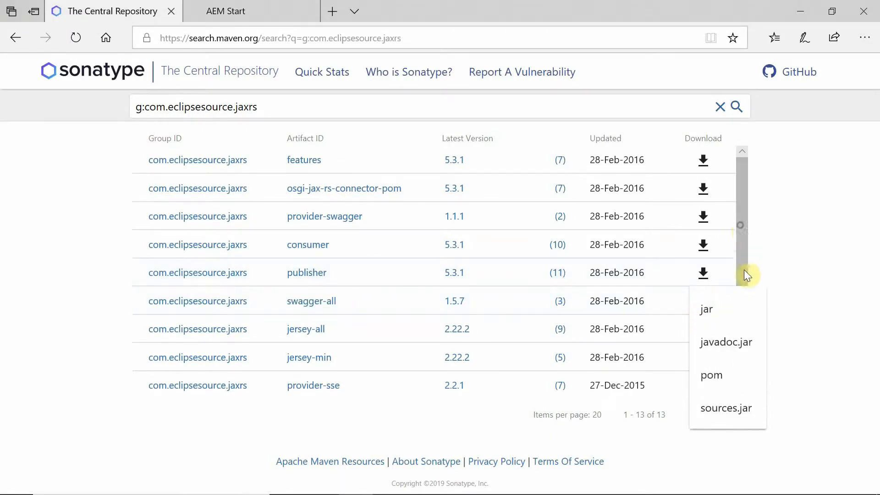
scroll(down, 3)
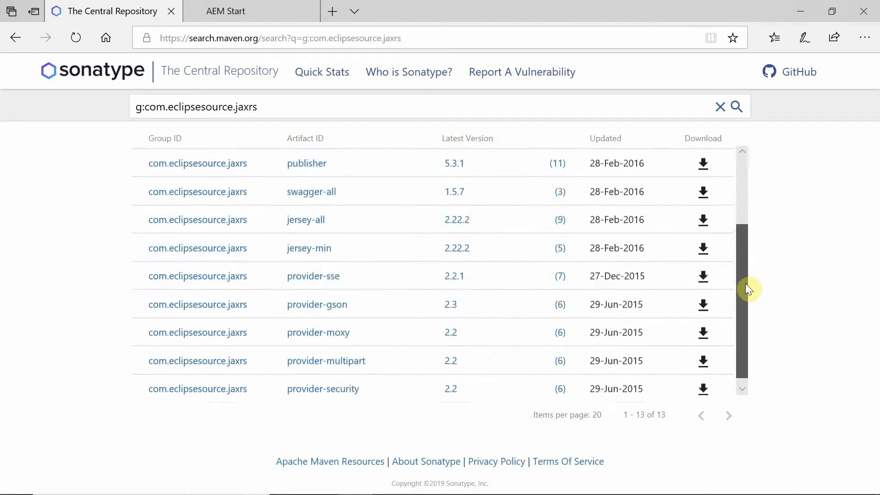
mouse_move(317, 297)
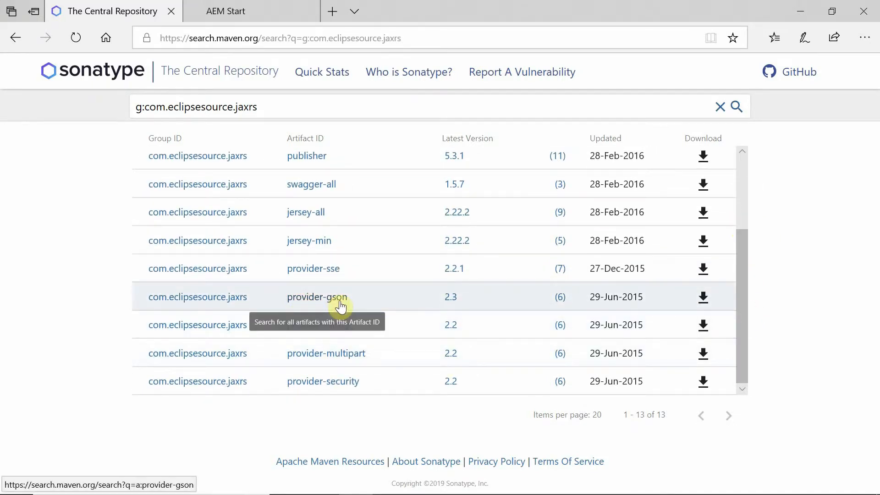
mouse_move(678, 314)
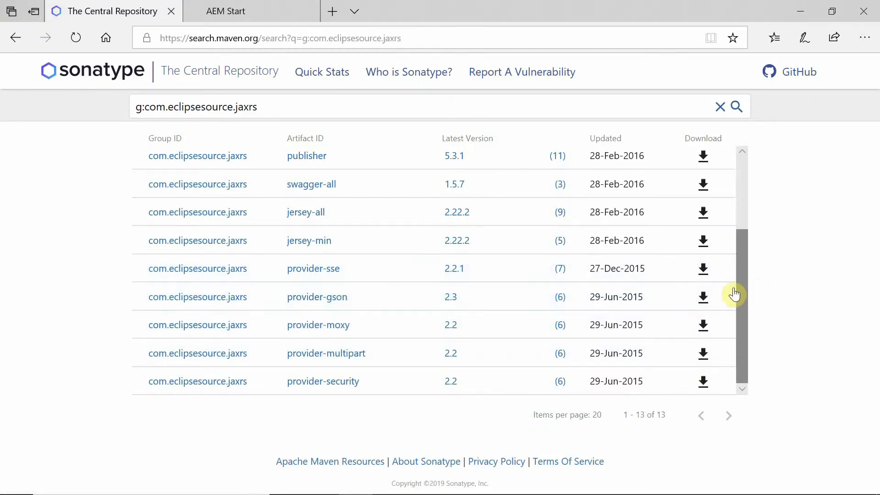
mouse_move(350, 259)
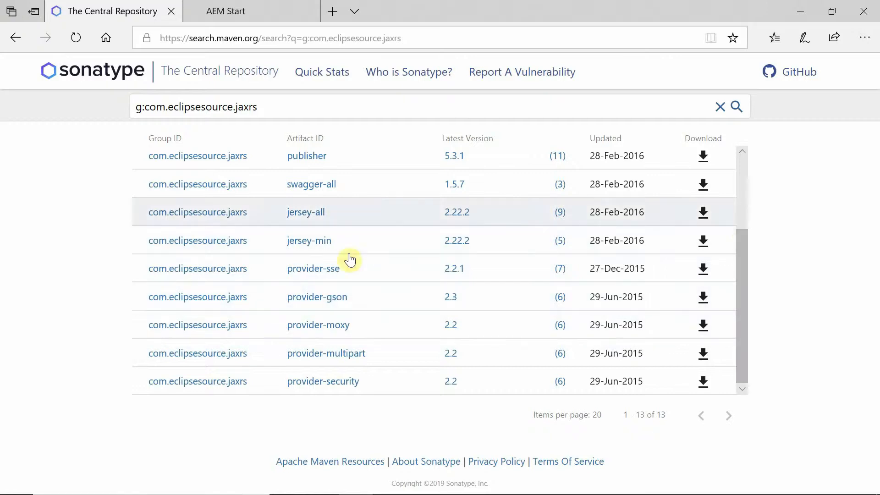
mouse_move(365, 313)
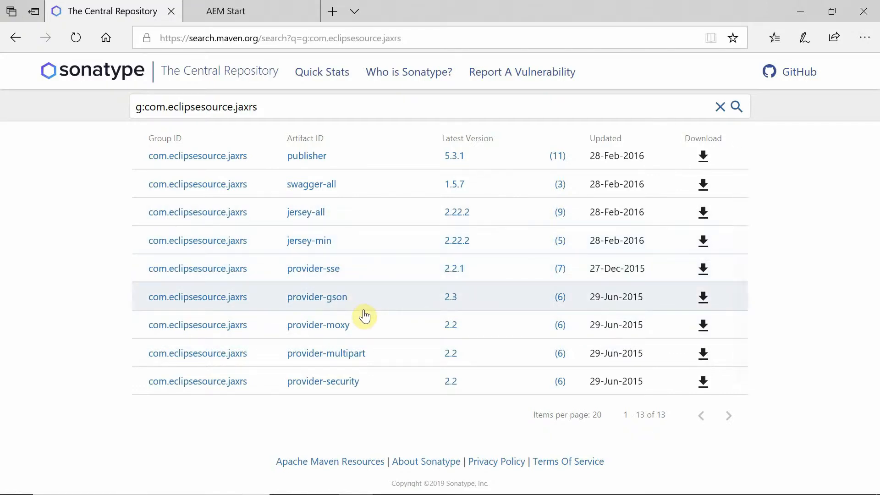
Go to localhost:4502/system/console/bundles in the AEM browser tab.
click(247, 11)
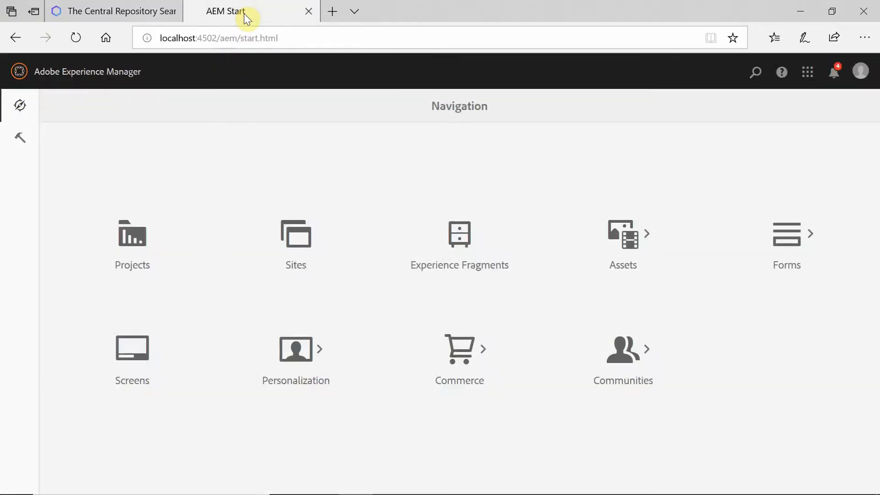
click(223, 38)
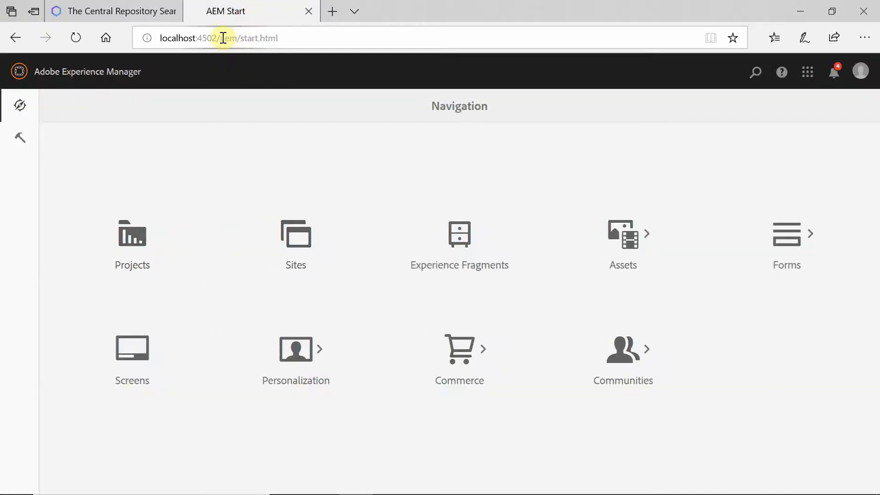
click(219, 37)
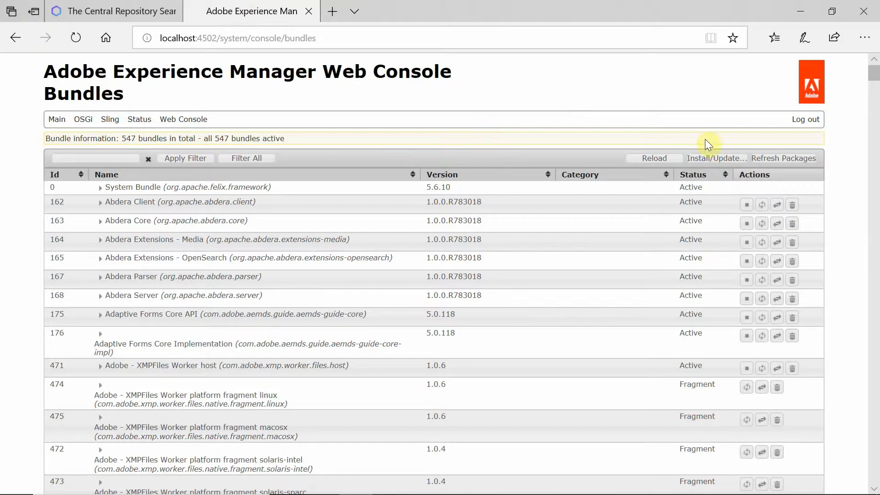
Install jersey-all-2.22.2.jar as a bundle with Start Bundle enabled.
click(716, 158)
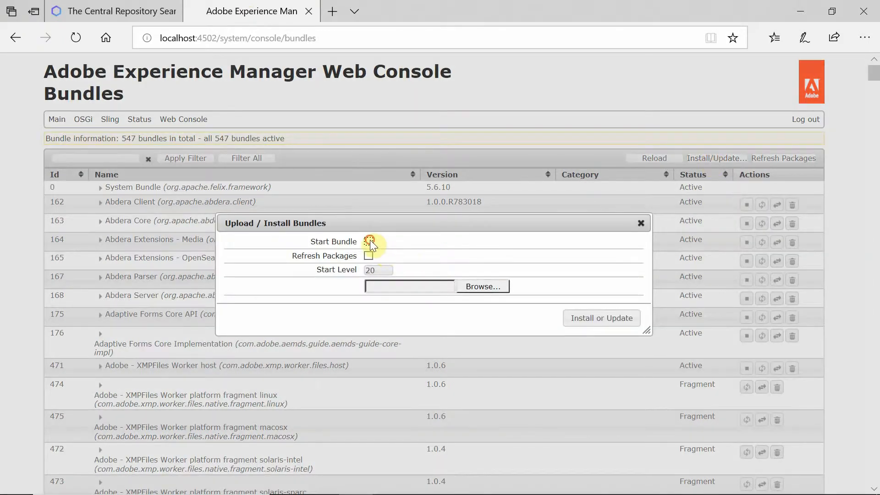
click(482, 286)
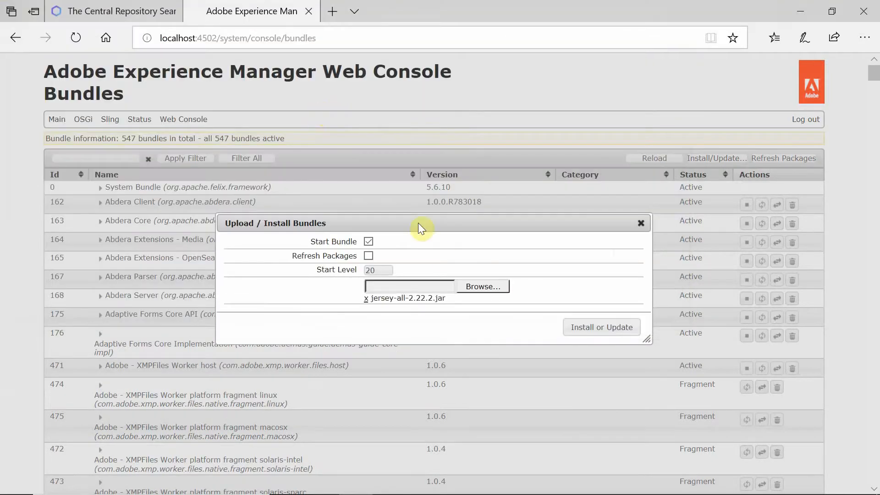
click(601, 328)
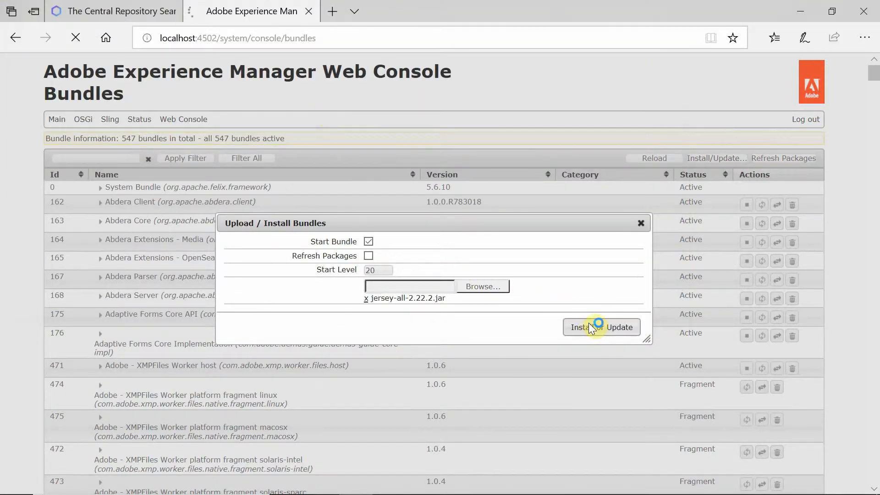
click(580, 327)
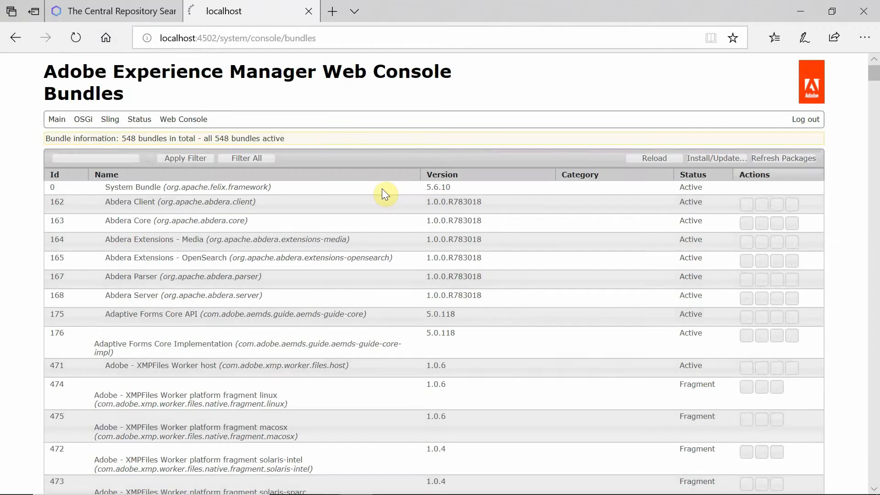
Search the bundles page for 'jer', then install publisher-5.3.1.jar with Start Bundle ticked.
key(ctrl+f)
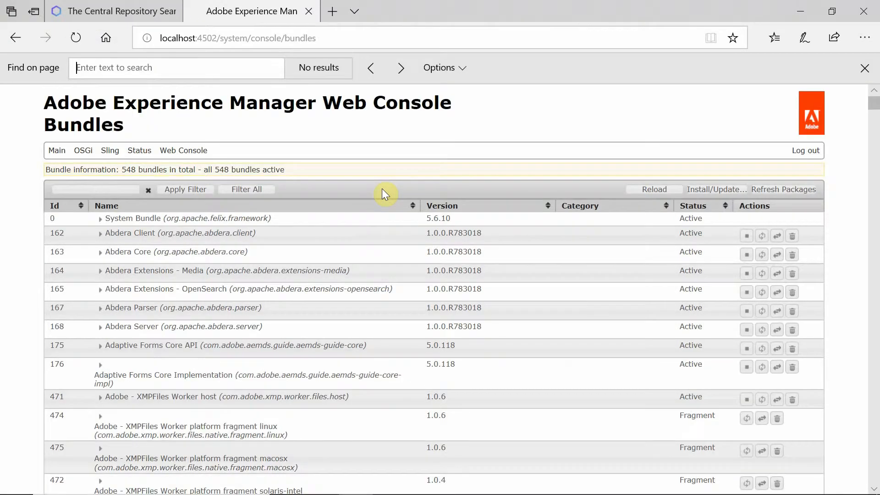
text(jer)
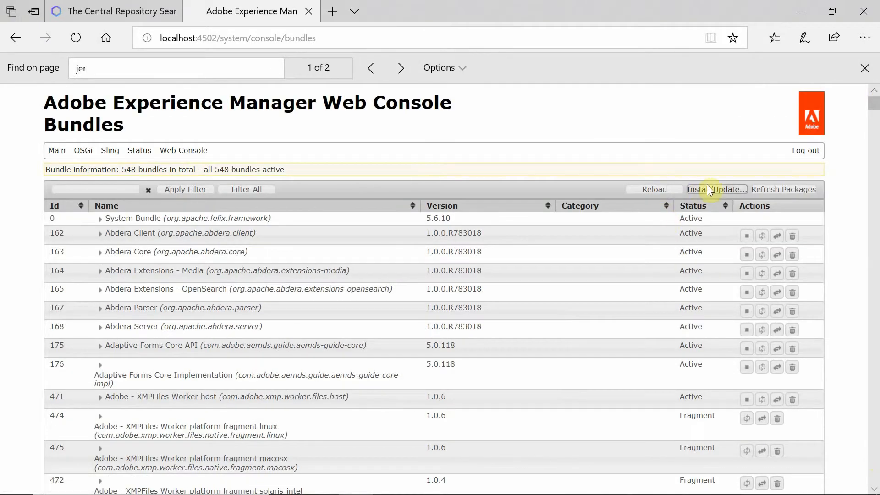
click(717, 190)
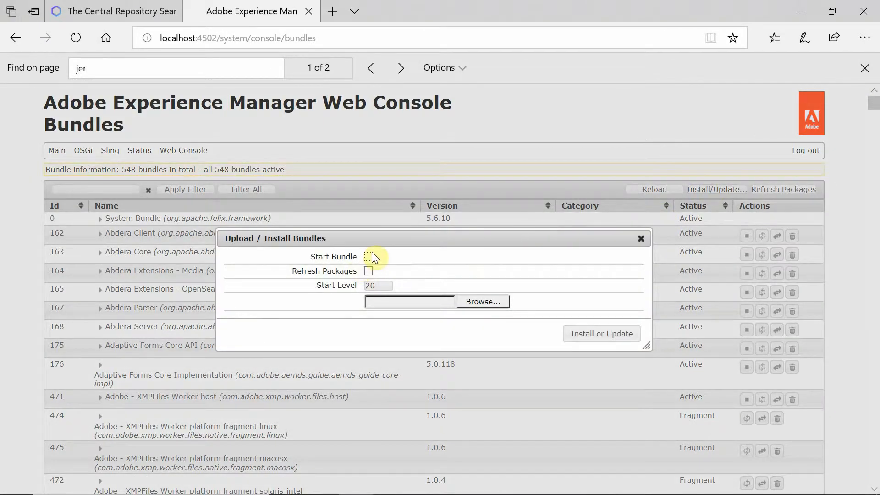
click(368, 256)
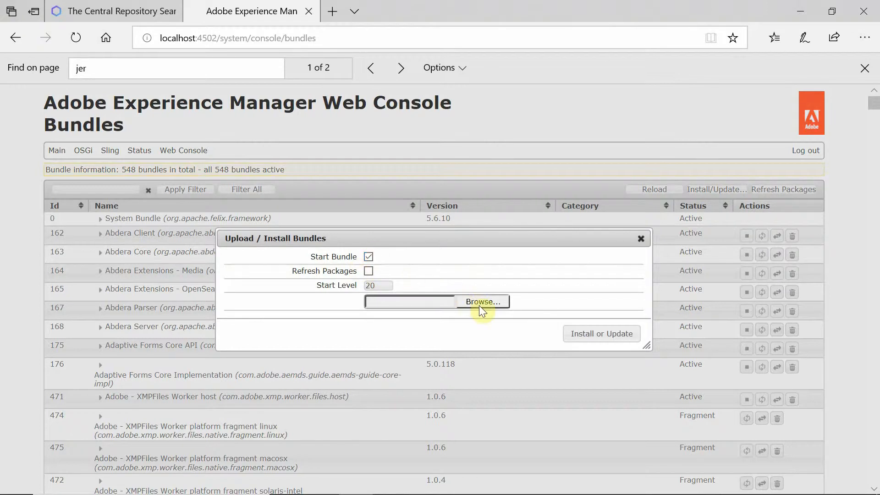
click(480, 301)
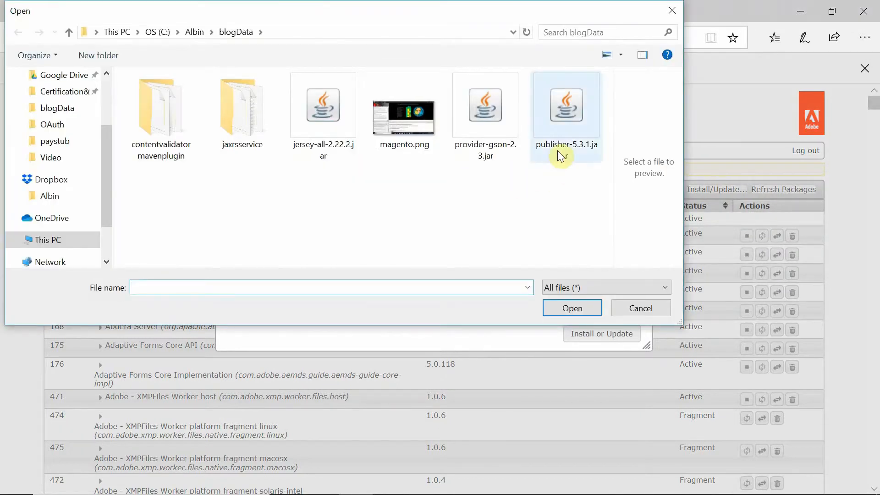
double_click(565, 105)
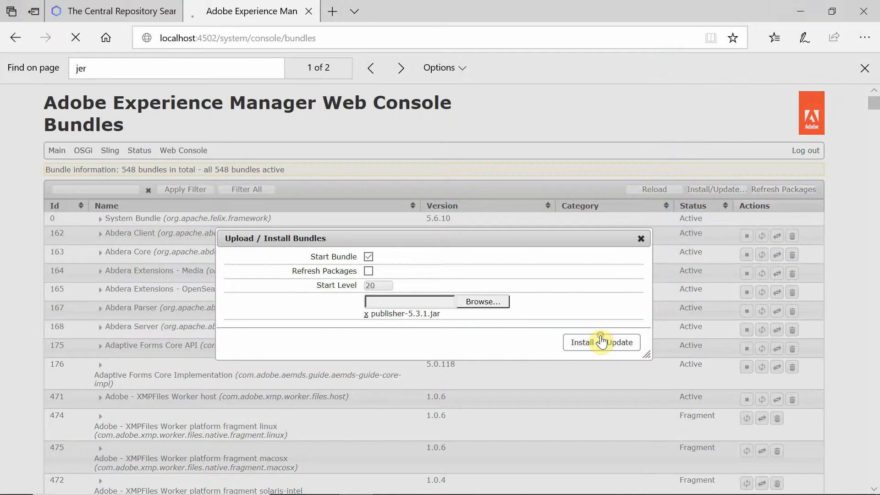
click(601, 342)
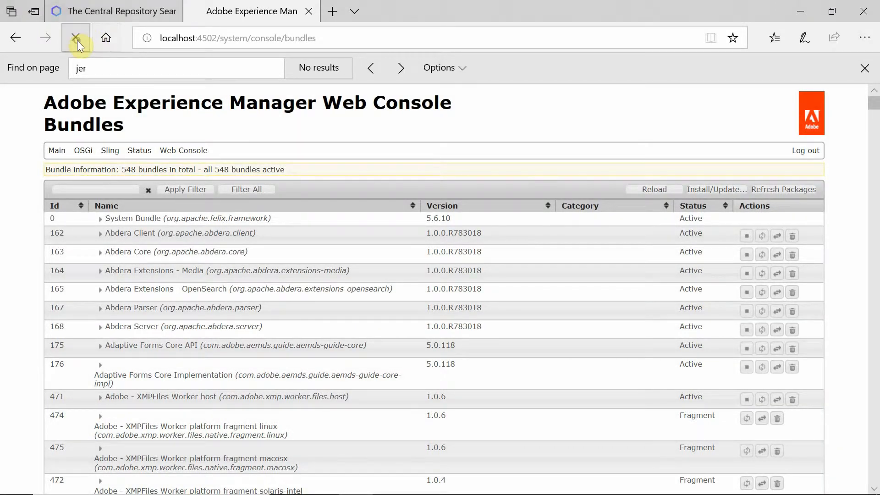
click(75, 38)
text(jax)
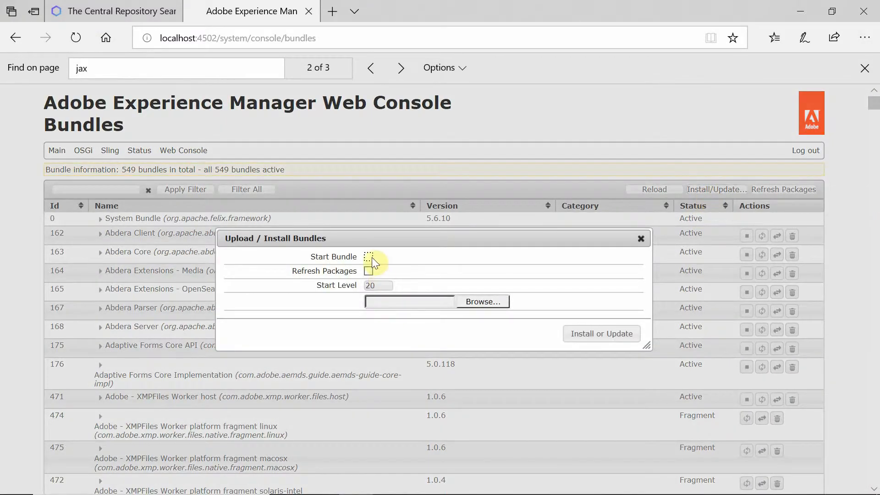
Install provider-gson-2.3.jar with Start Bundle ticked and confirm the Gson Provider is active.
click(368, 257)
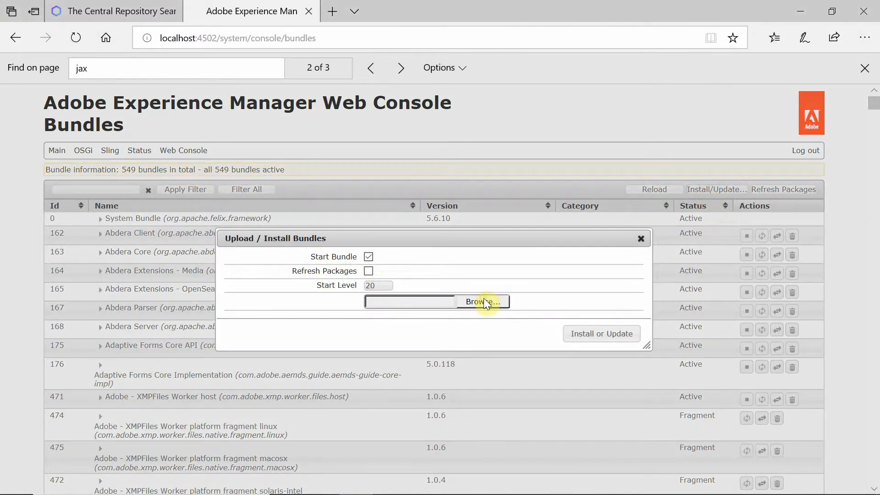
click(481, 301)
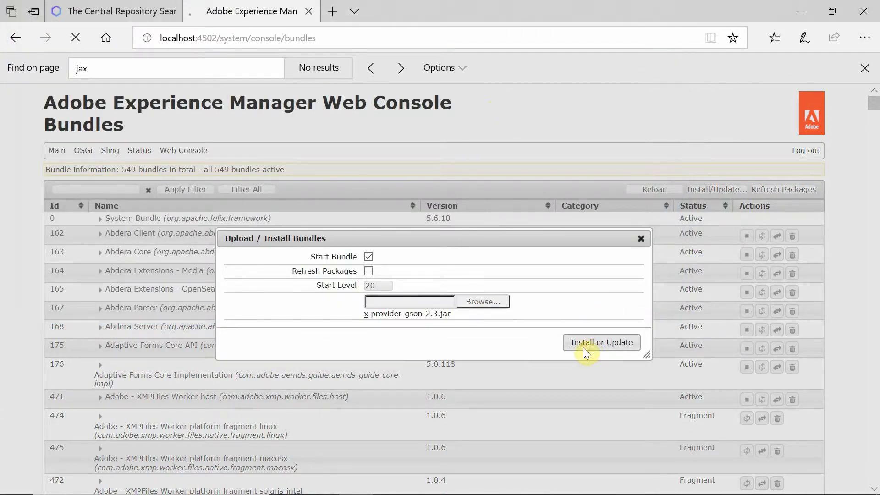
mouse_move(385, 175)
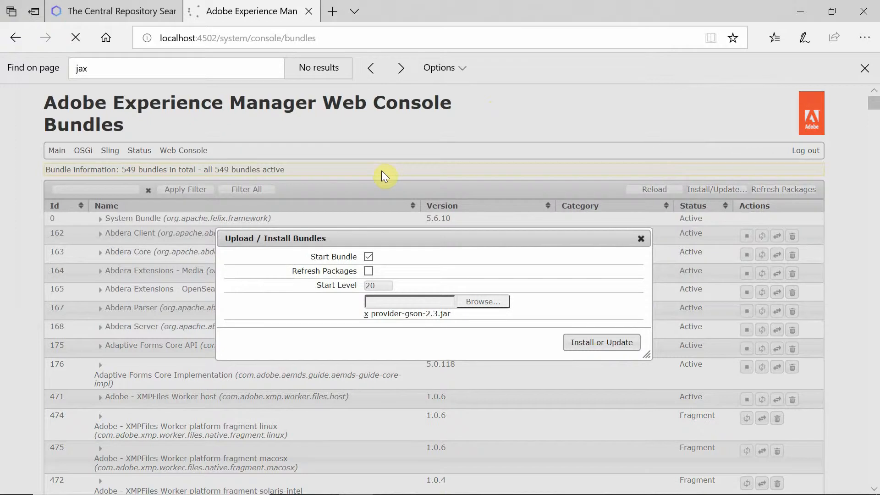
click(601, 342)
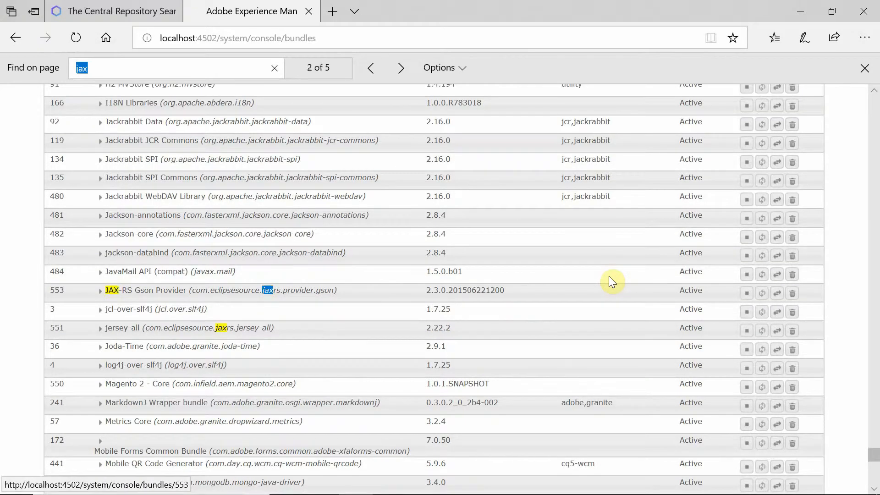
click(400, 67)
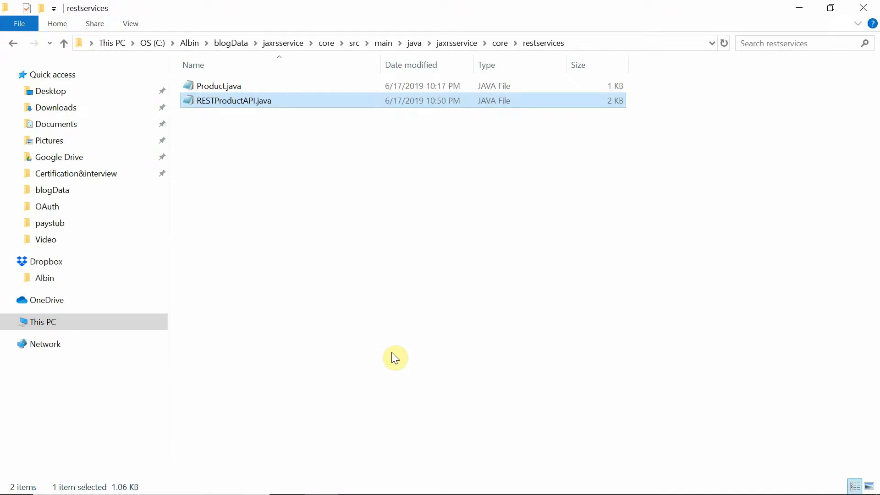
mouse_move(472, 81)
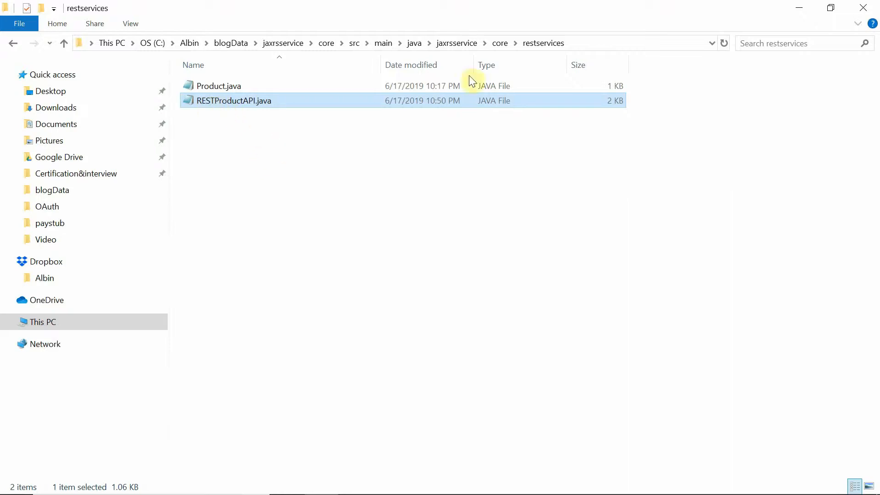
mouse_move(481, 53)
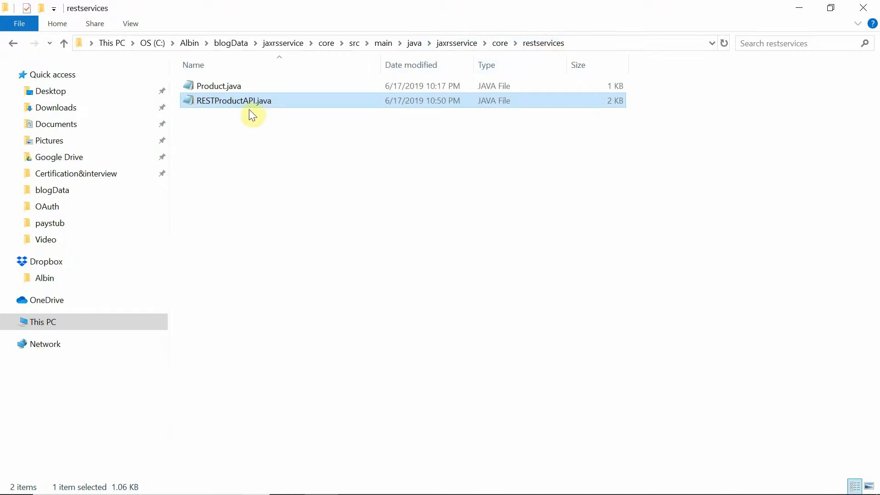
Open RESTProductAPI.java and Product.java in Notepad++, ending on RESTProductAPI.java.
right_click(234, 100)
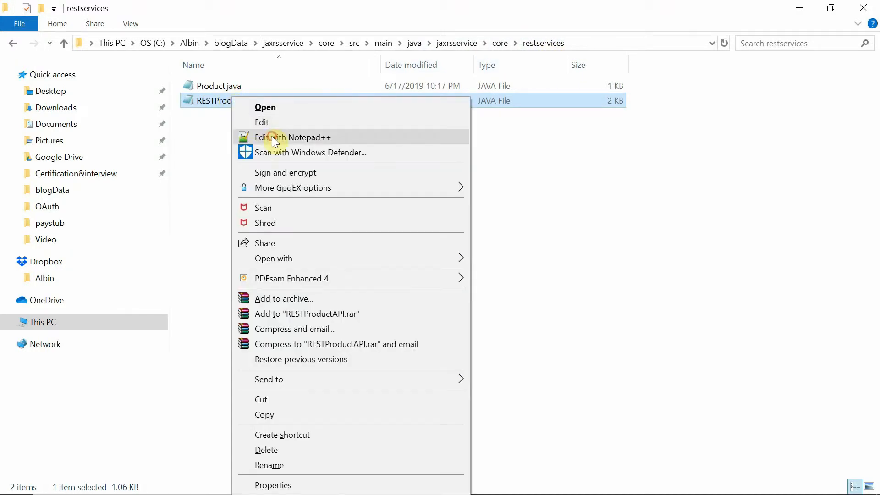
click(295, 137)
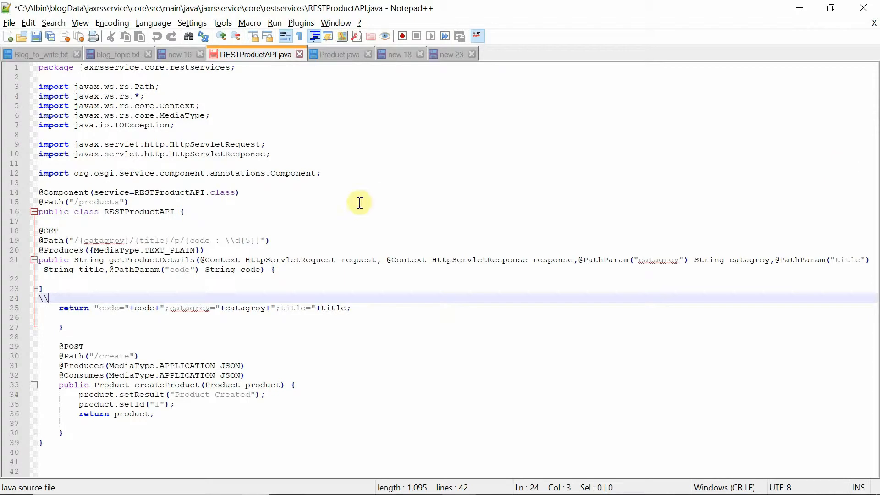
mouse_move(252, 68)
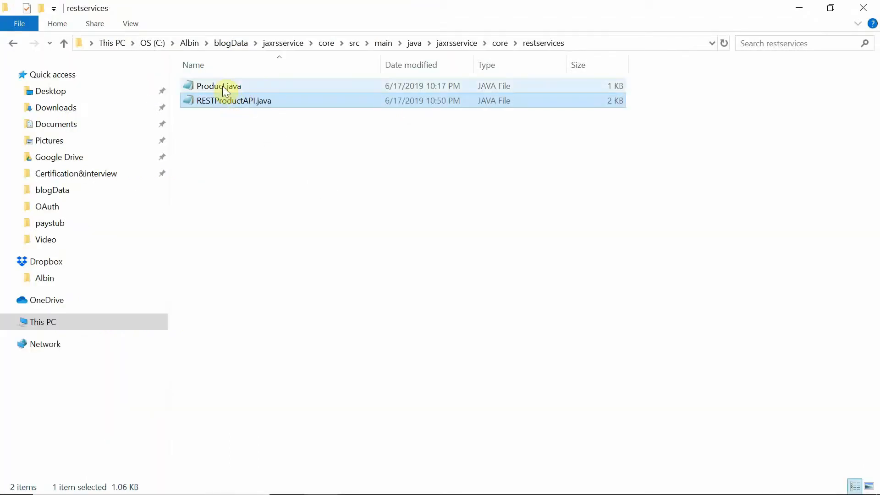
double_click(218, 85)
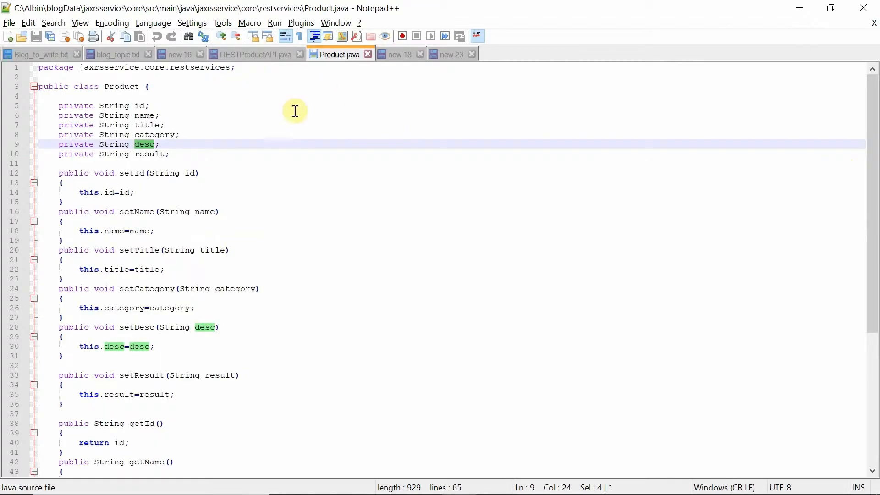
mouse_move(253, 76)
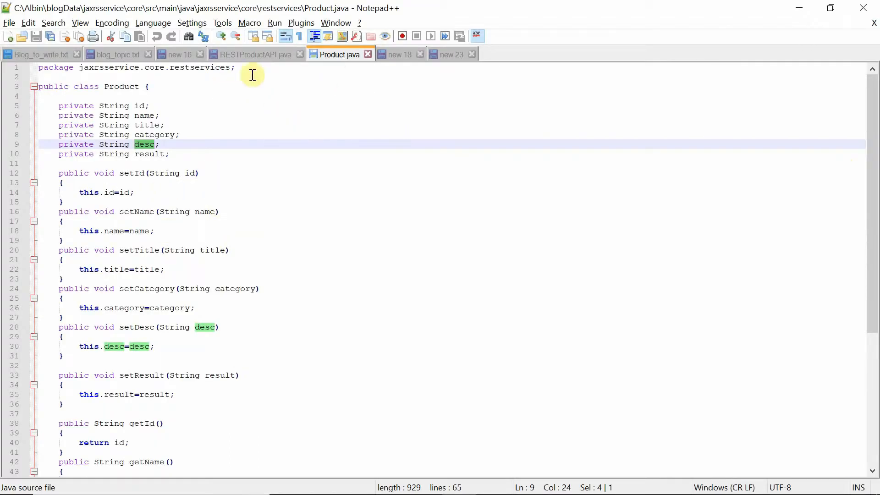
click(254, 54)
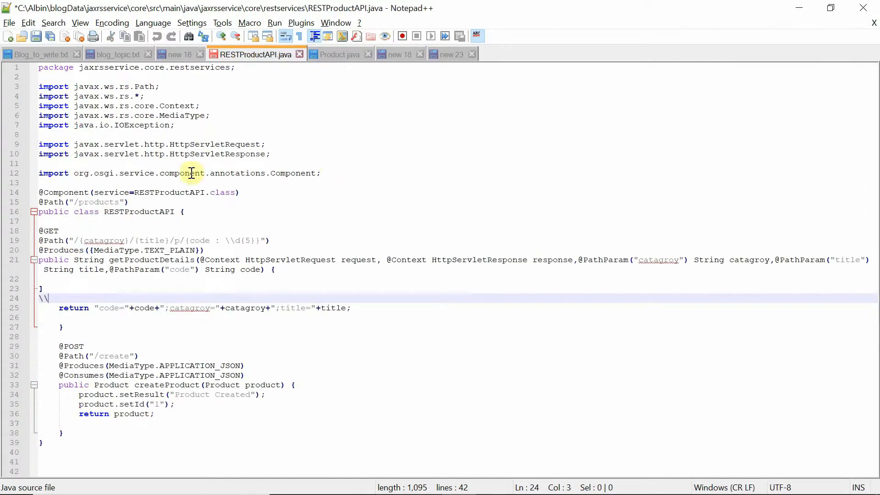
click(140, 212)
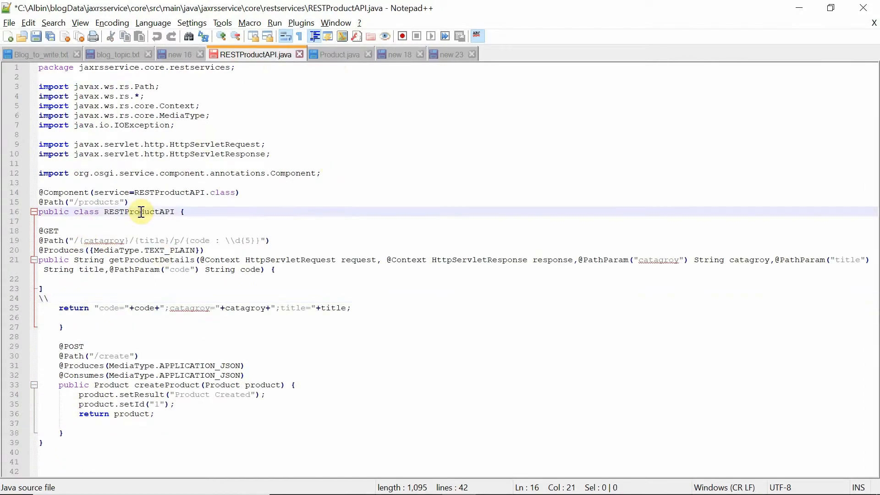
double_click(138, 211)
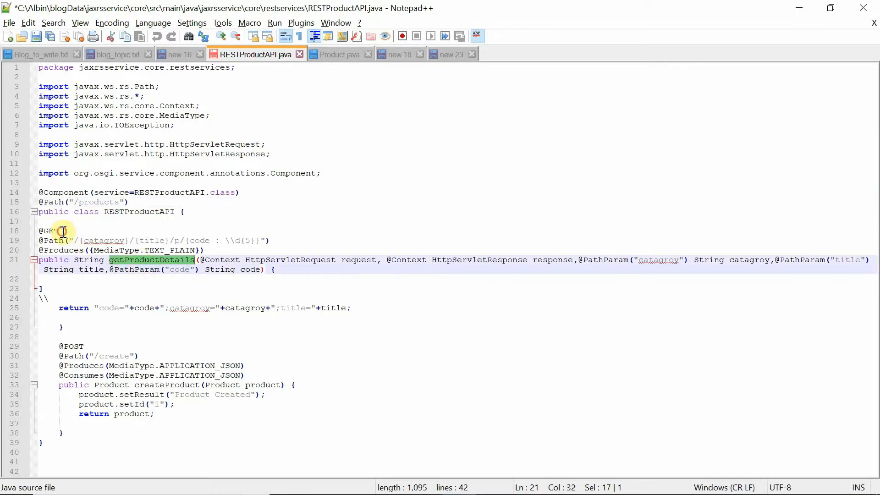
click(48, 230)
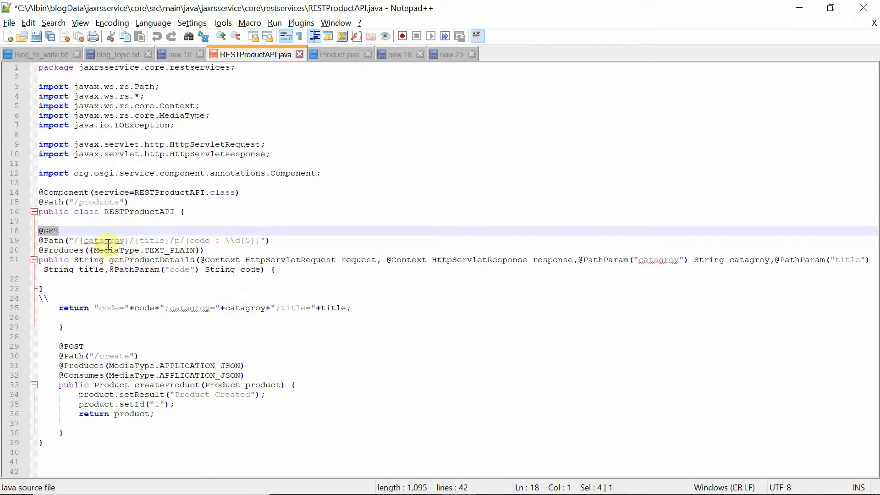
double_click(104, 240)
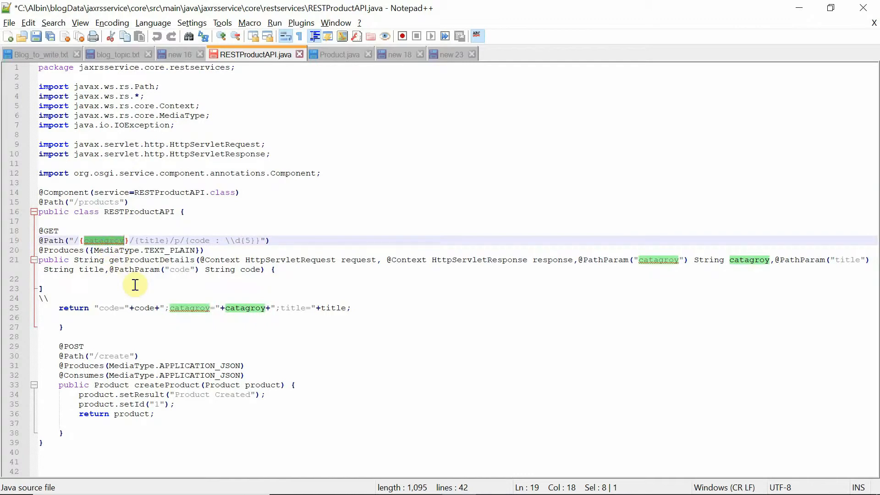
mouse_move(104, 248)
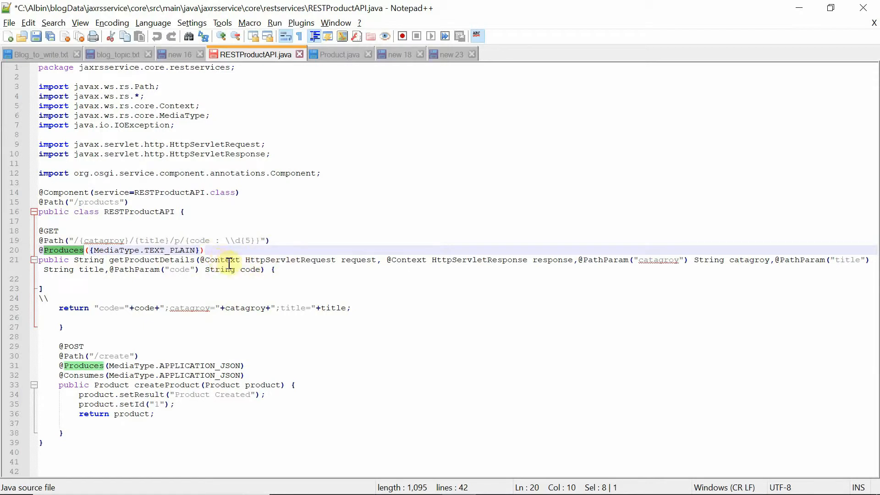
Place the cursor on the stray lines after the getProductDetails signature.
click(294, 269)
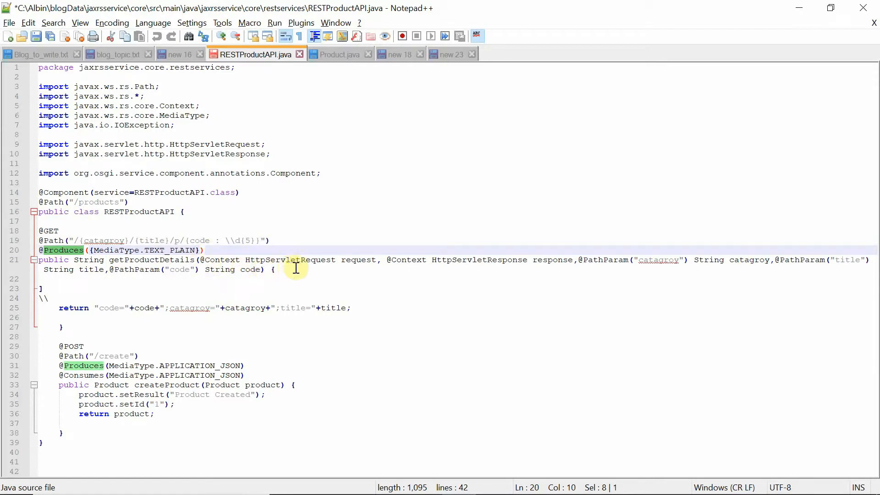
mouse_move(503, 264)
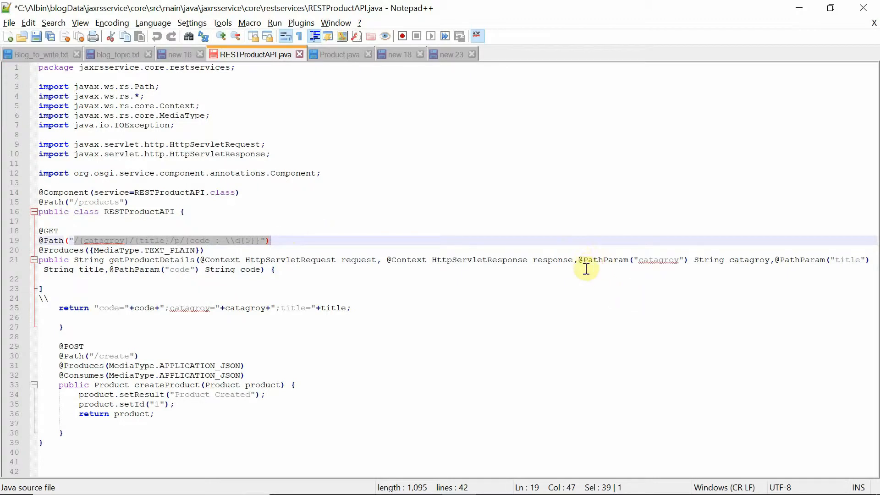
mouse_move(660, 260)
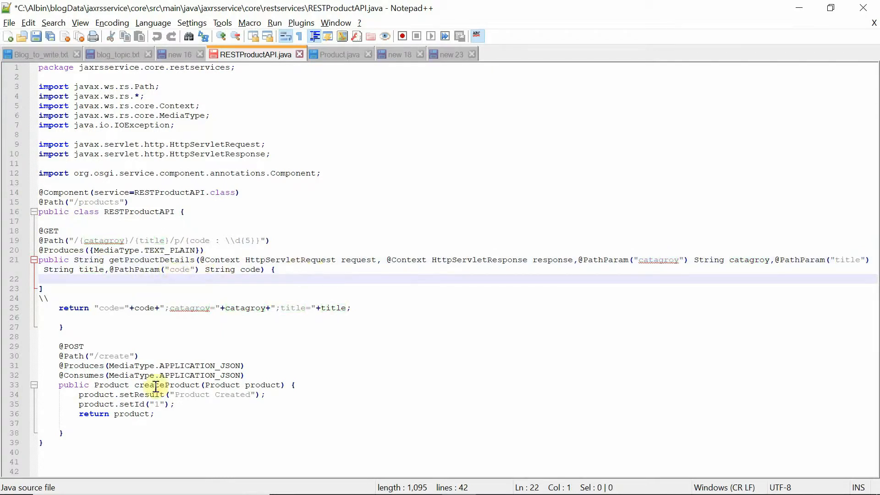
mouse_move(109, 312)
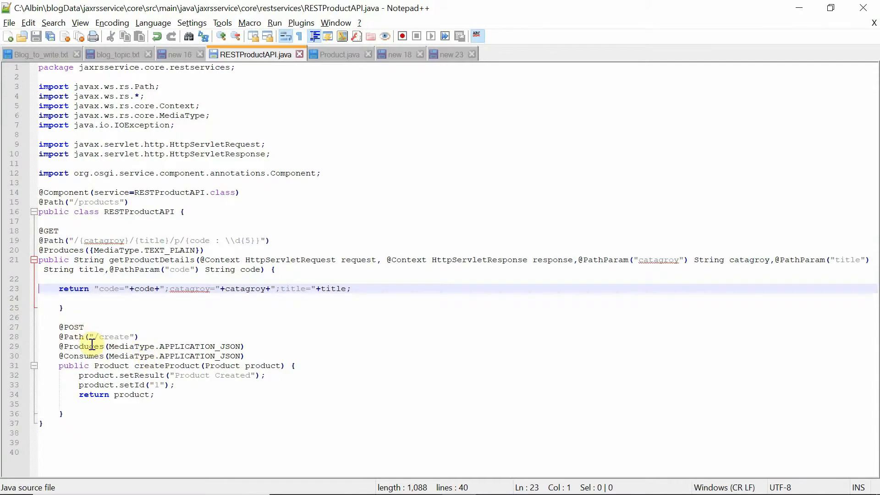
Select the /create path and the createProduct method body in RESTProductAPI.java.
double_click(114, 336)
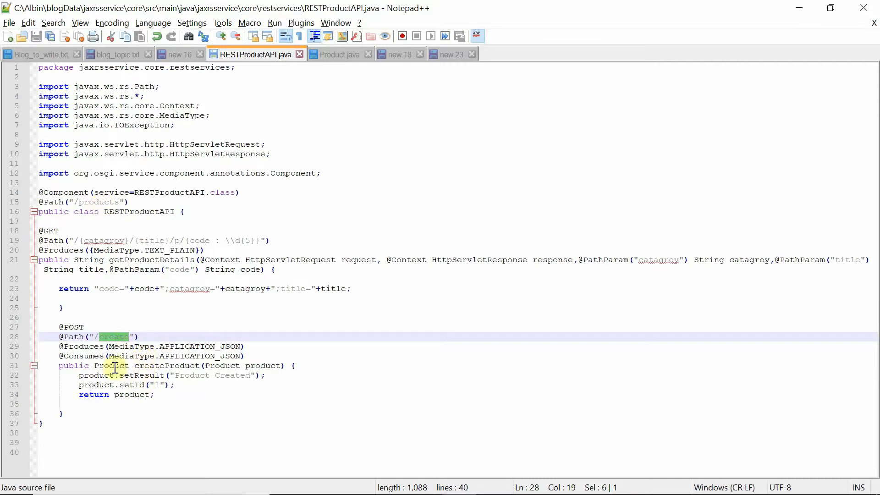
drag(58, 346, 244, 356)
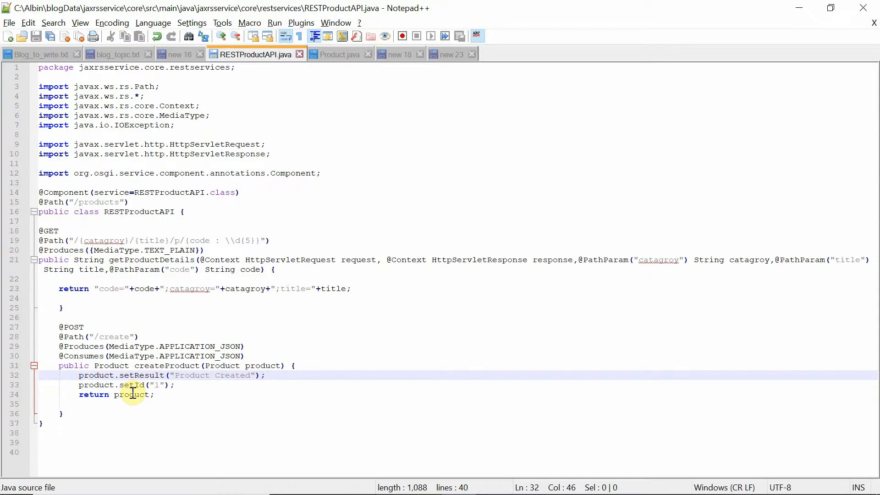
click(263, 375)
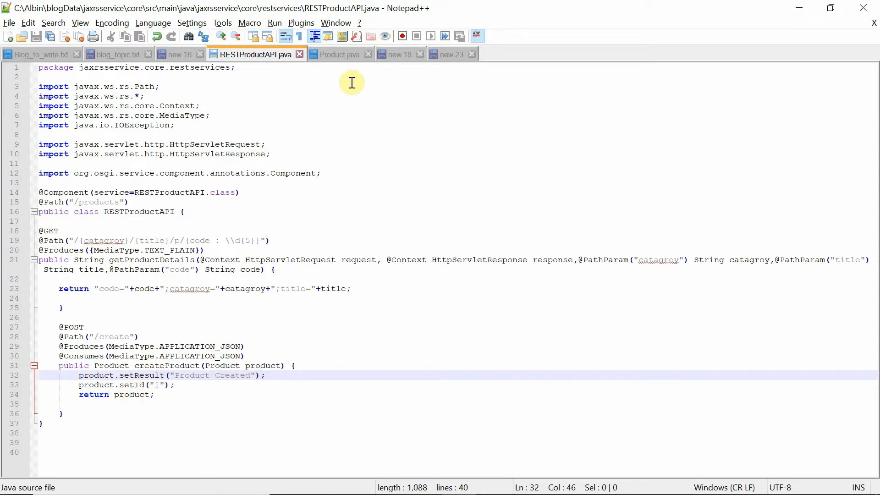
Review Product.java, then select the javax.ws.rs dependency block in the notes tab.
click(339, 54)
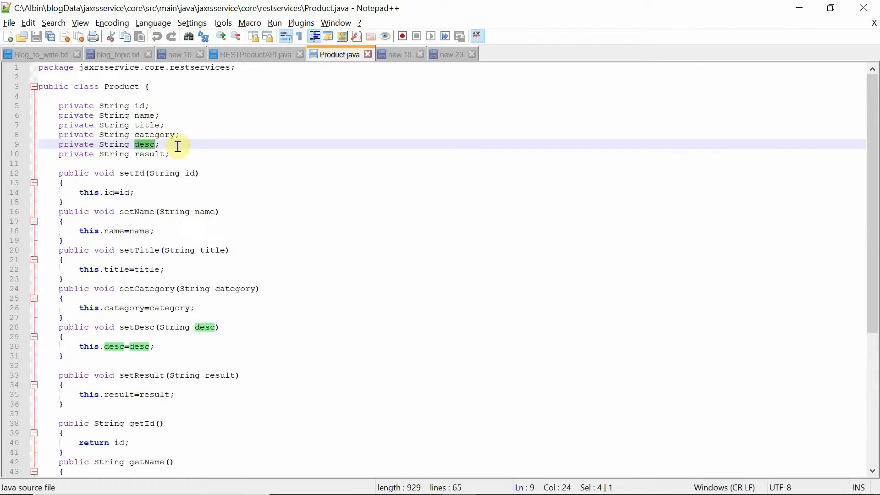
mouse_move(142, 106)
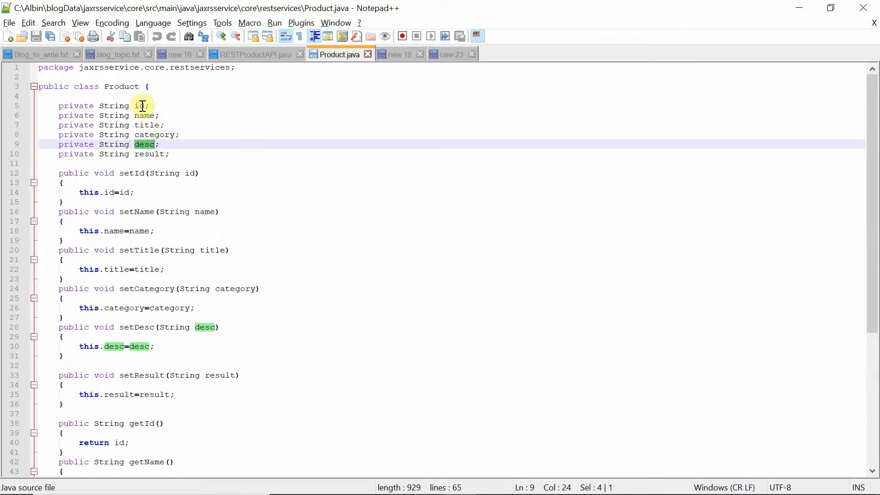
mouse_move(159, 154)
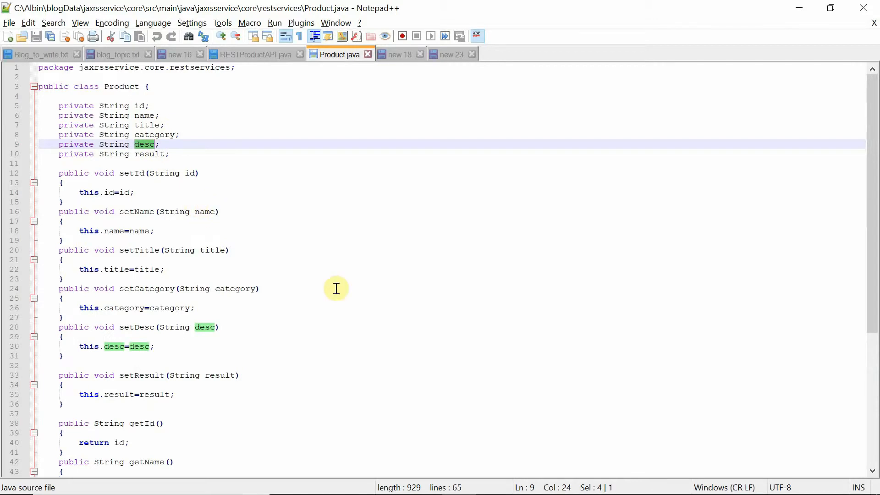
click(399, 54)
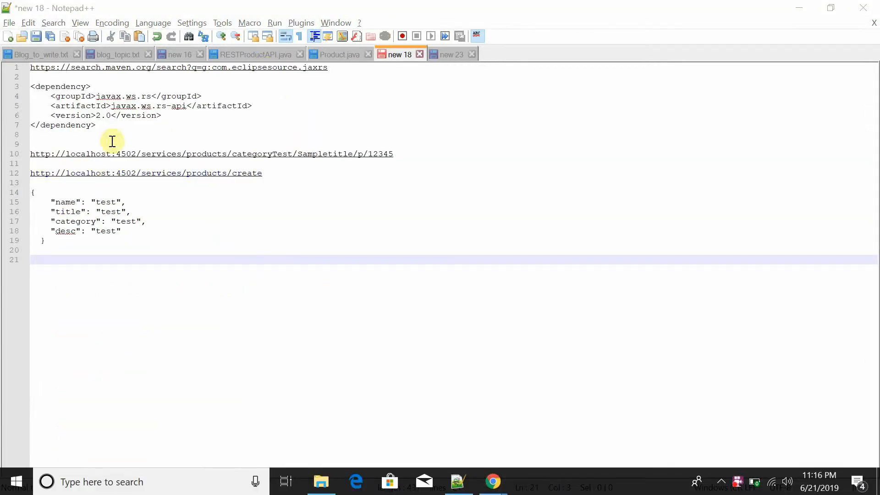
drag(32, 86, 95, 124)
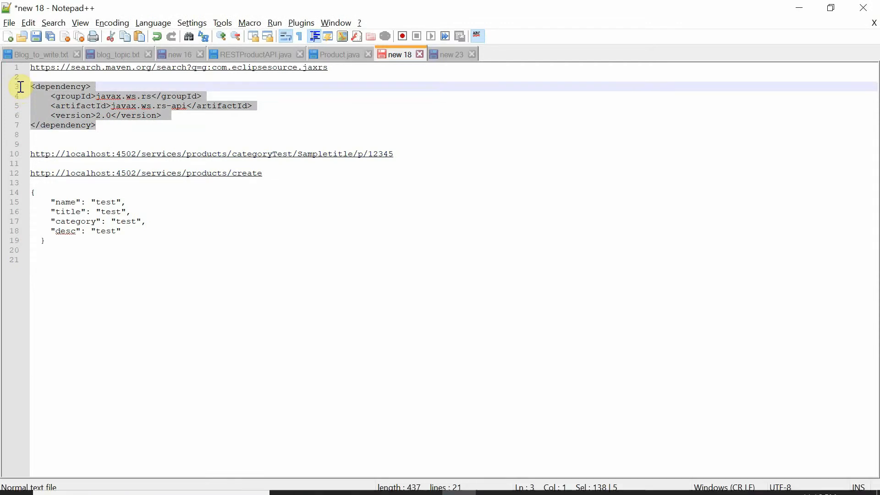
mouse_move(115, 118)
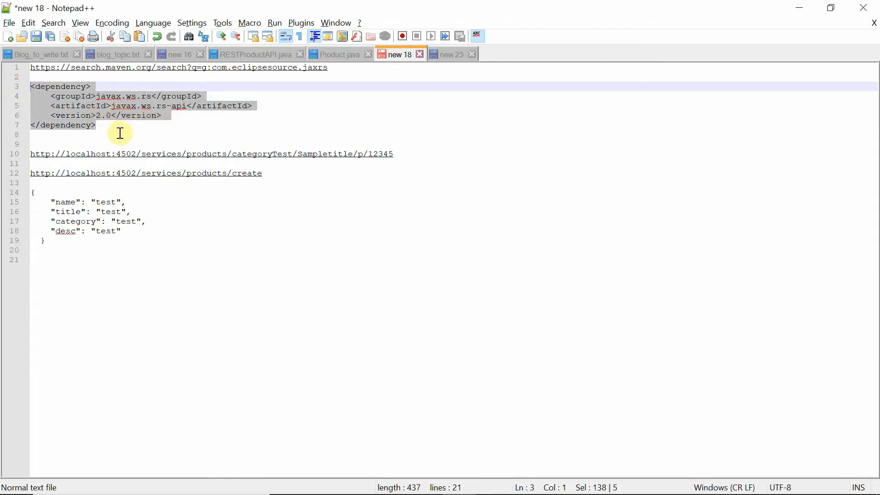
mouse_move(167, 122)
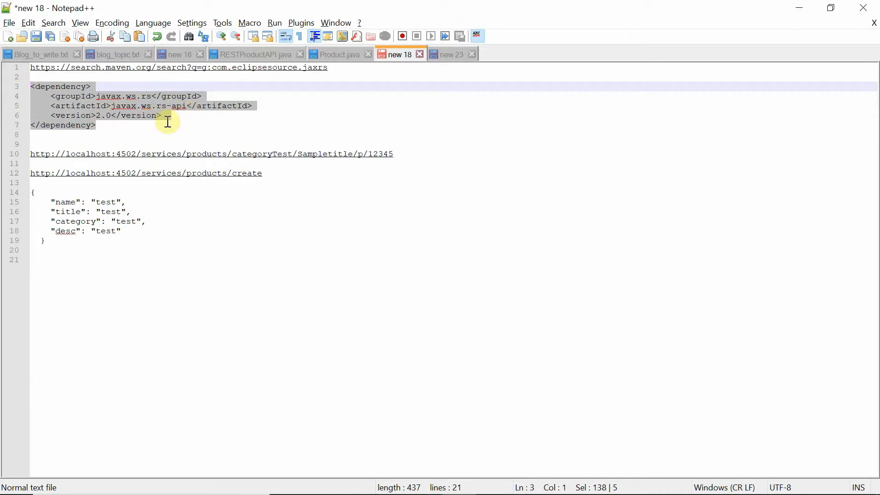
mouse_move(107, 123)
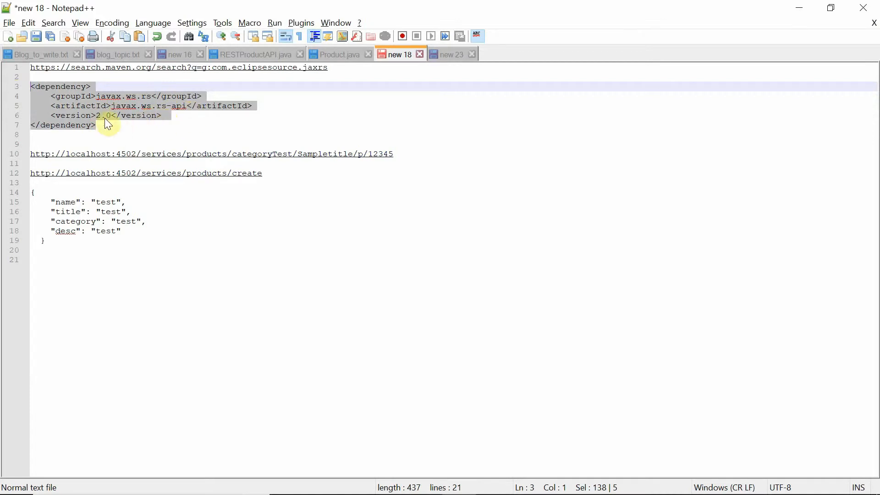
mouse_move(418, 94)
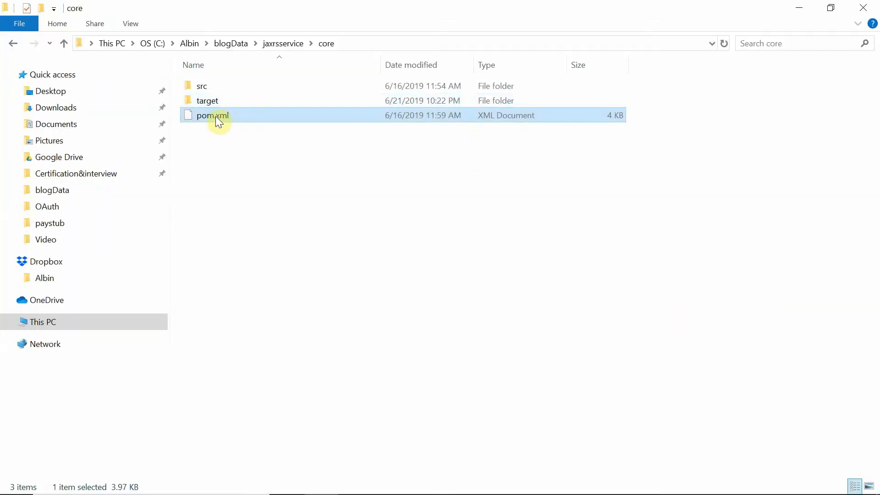
Open the core pom.xml in Notepad++, check its dependencies, and return to Product.java.
right_click(212, 115)
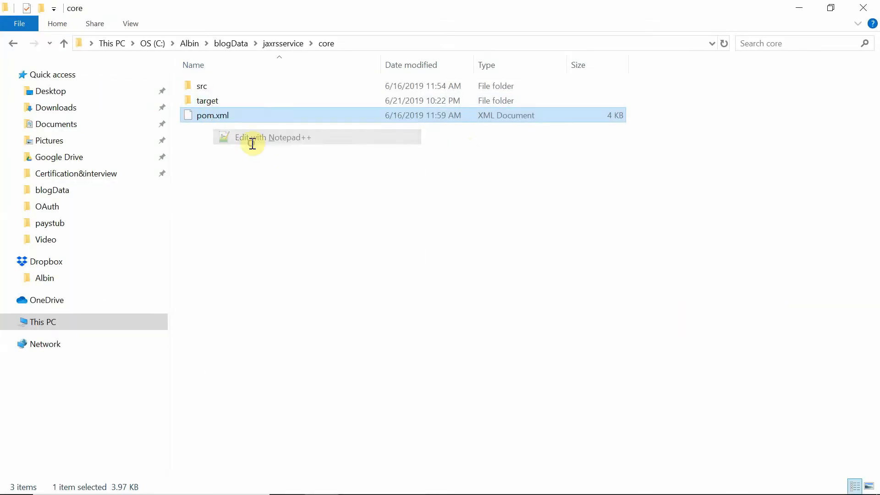
click(272, 137)
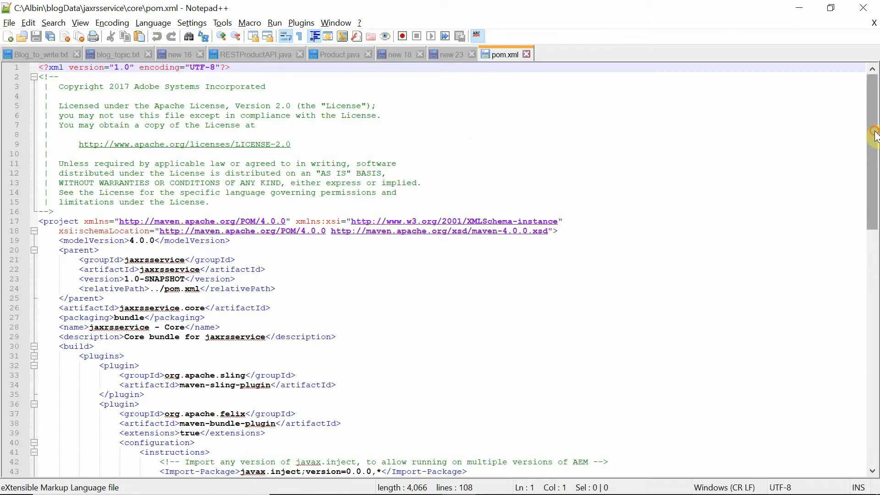
scroll(down, 3)
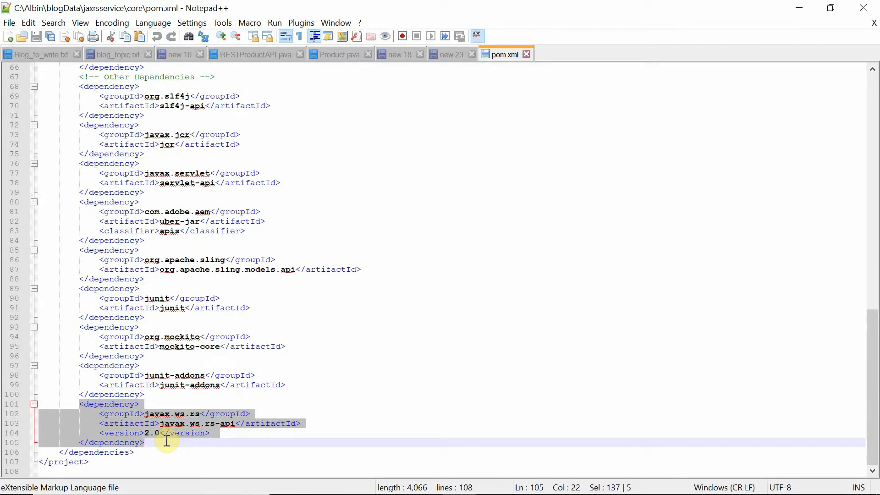
click(338, 54)
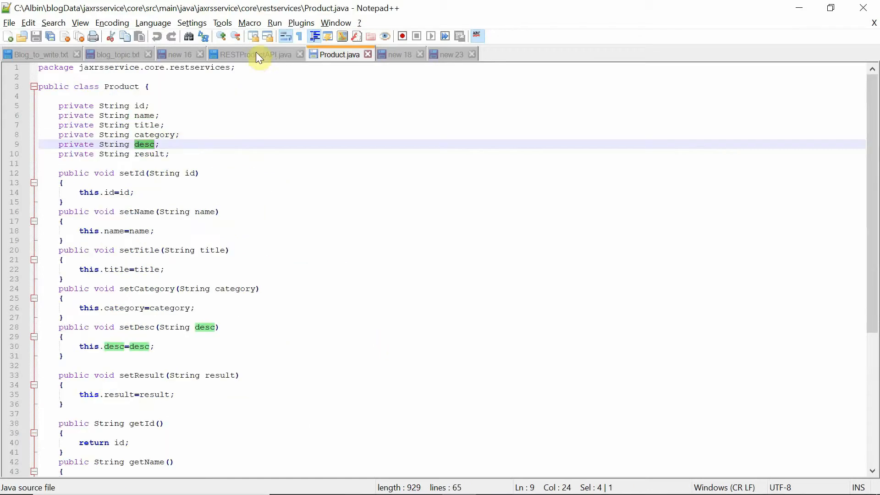
Open Command Prompt in C:\Albin\blogData\jaxrsservice\core.
click(255, 54)
text(c)
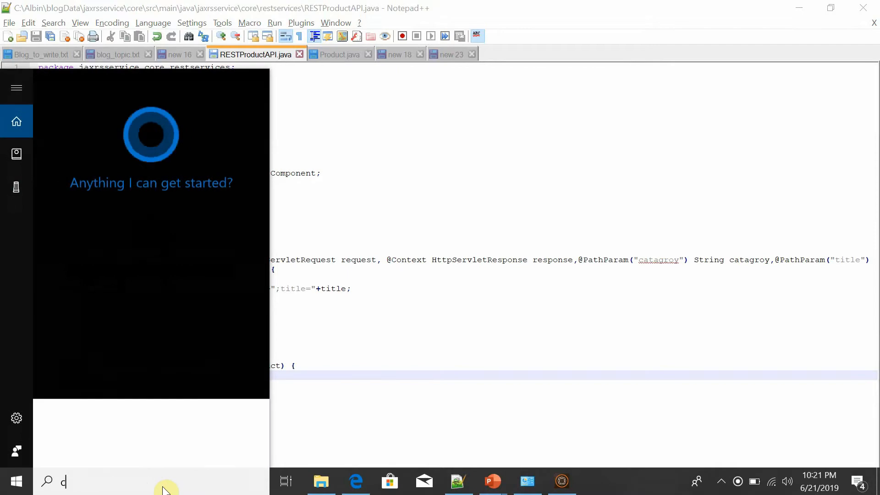
key(alt+tab)
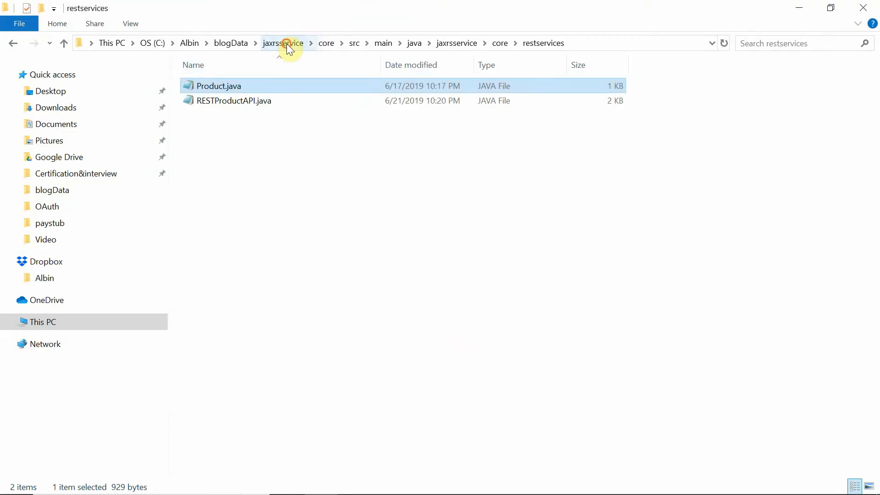
click(325, 43)
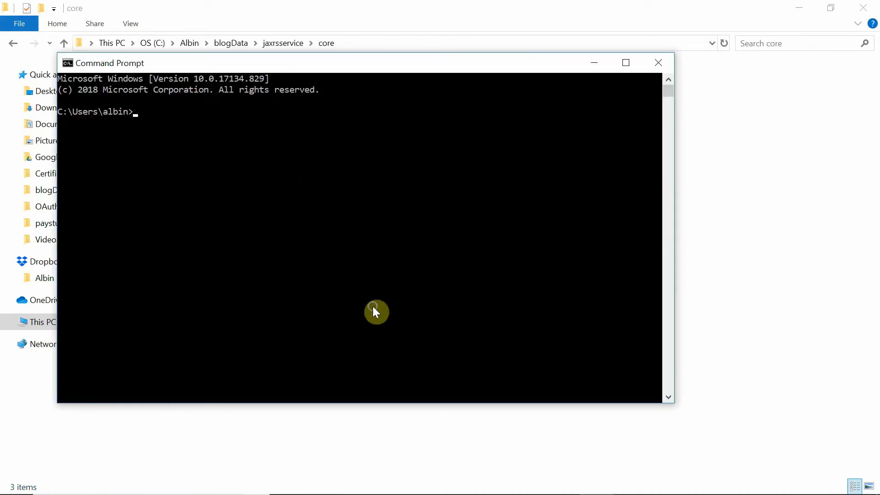
text(C:\Albin\blogData\jaxrsservice\core)
text(m)
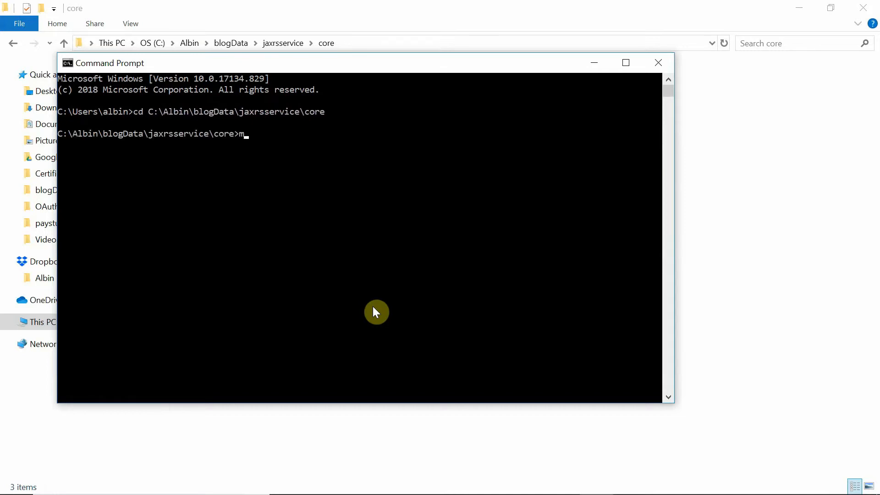
Run mvn clean install -PautoInstallBundle to build and deploy the core bundle.
text(vn)
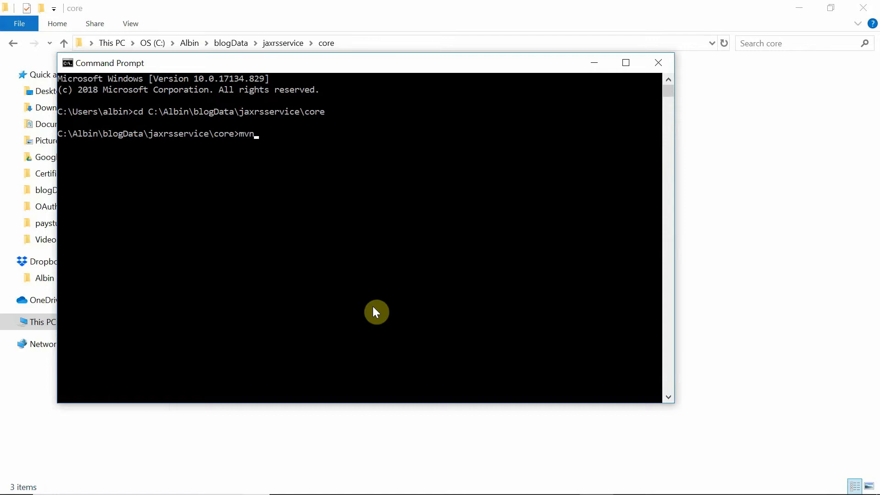
text(clean)
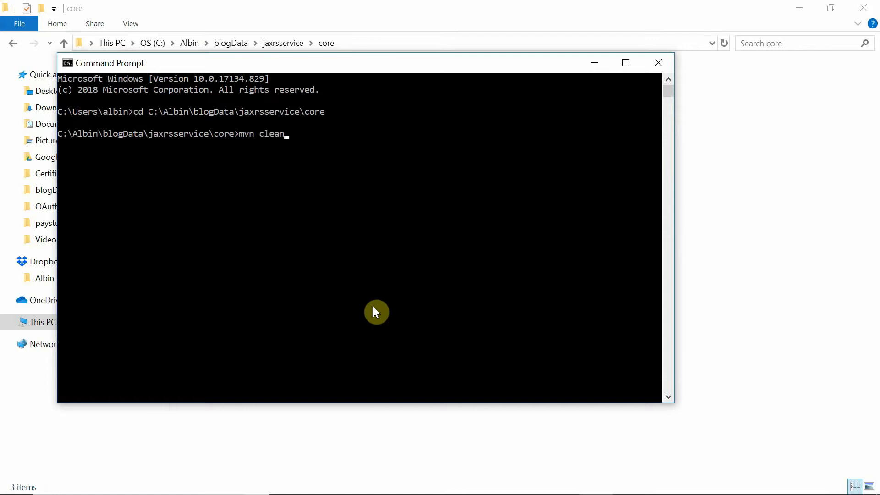
text(install -P)
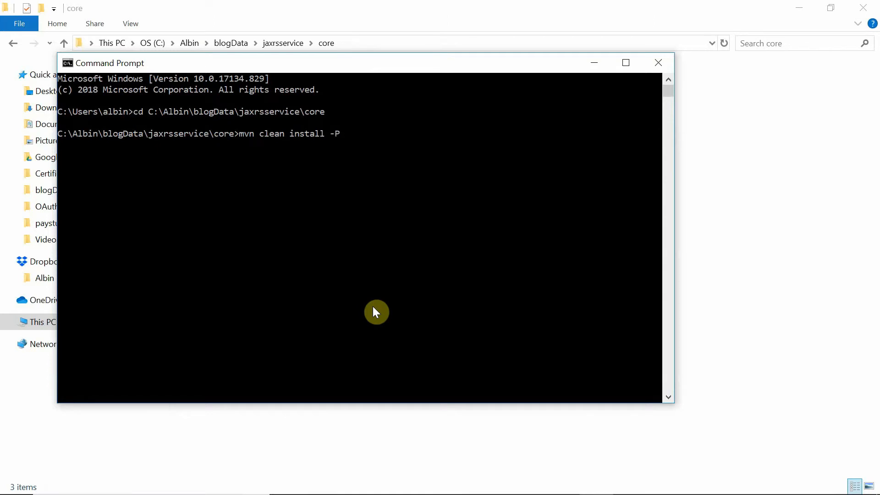
text(au)
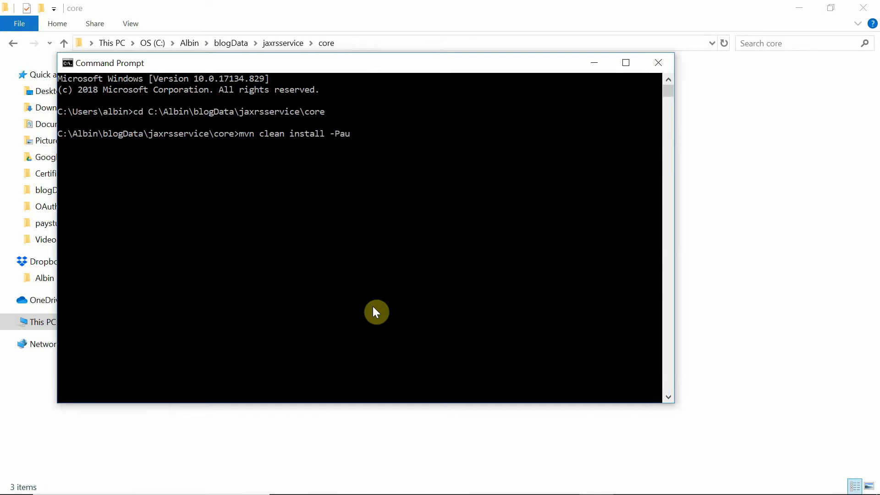
text(toInstall)
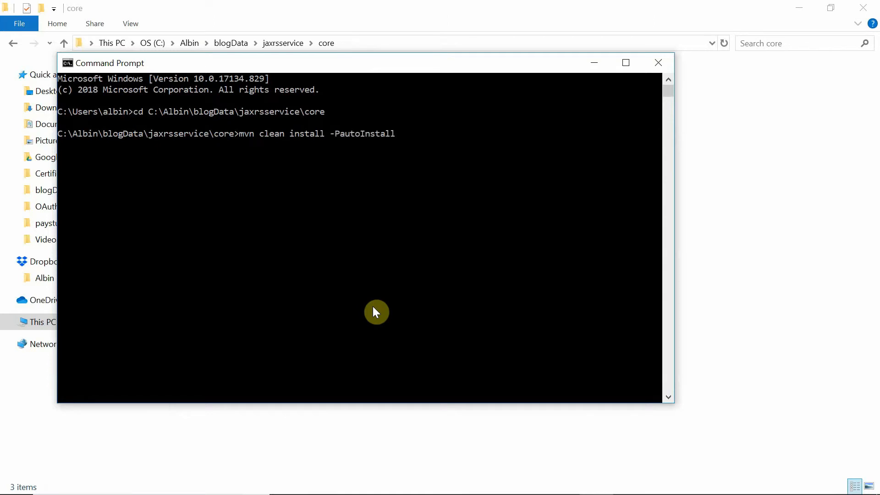
text(Bundle)
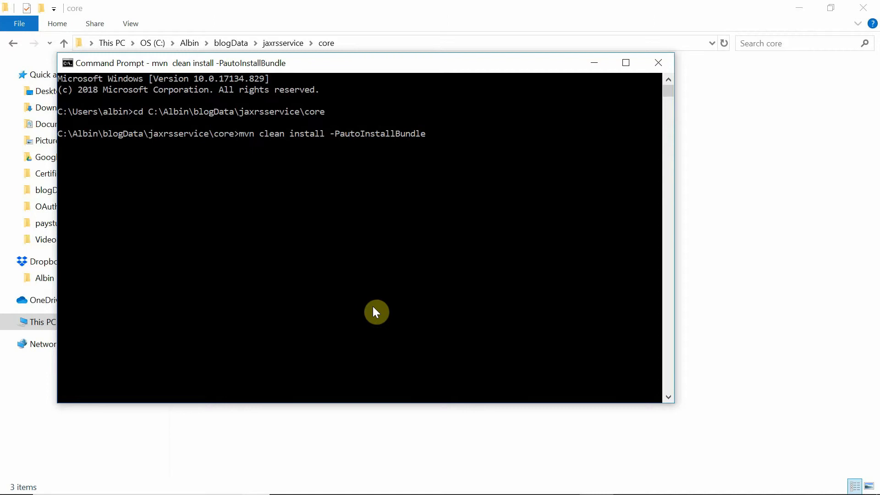
key(enter)
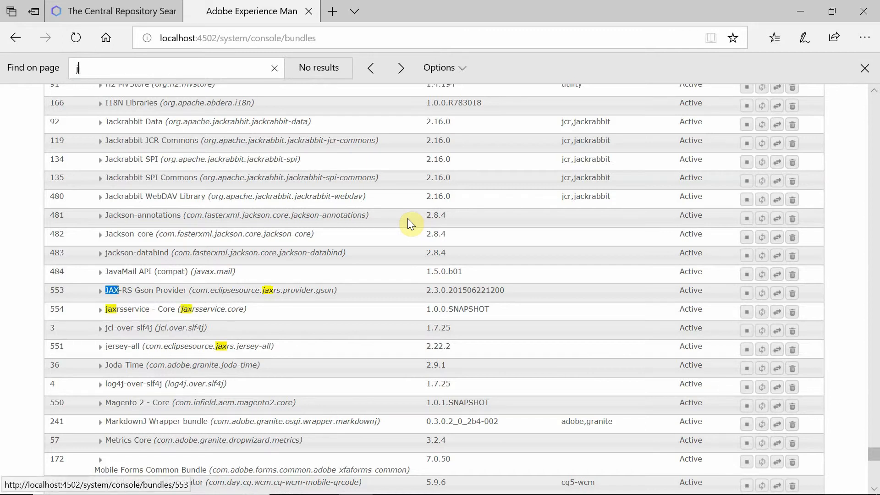
Find 'jax' in the bundles list and confirm jaxrsservice - Core shows Active.
text(ax)
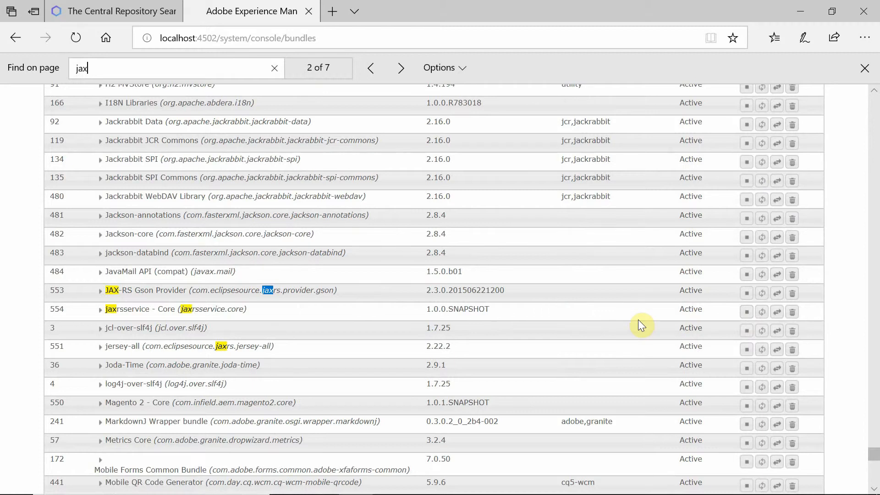
mouse_move(554, 316)
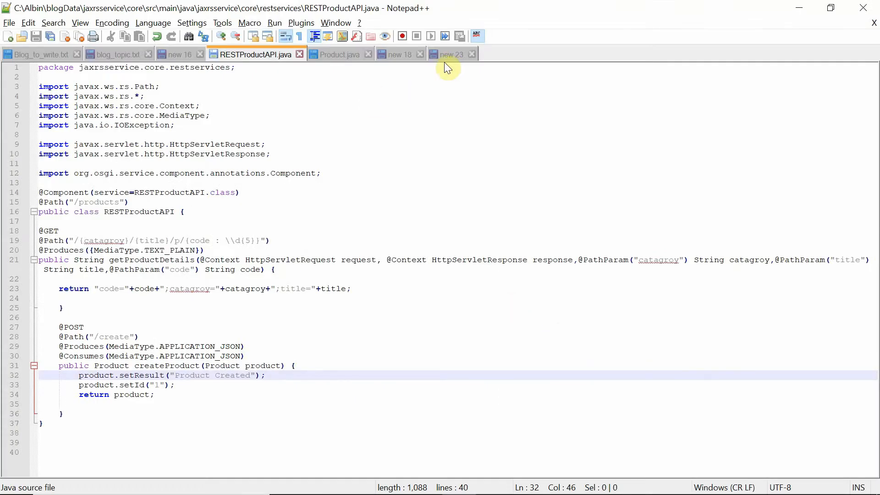
Copy the products/categoryTest/Sampletitle/p/12345 test URL from new 18, glancing at RESTProductAPI.java.
click(399, 55)
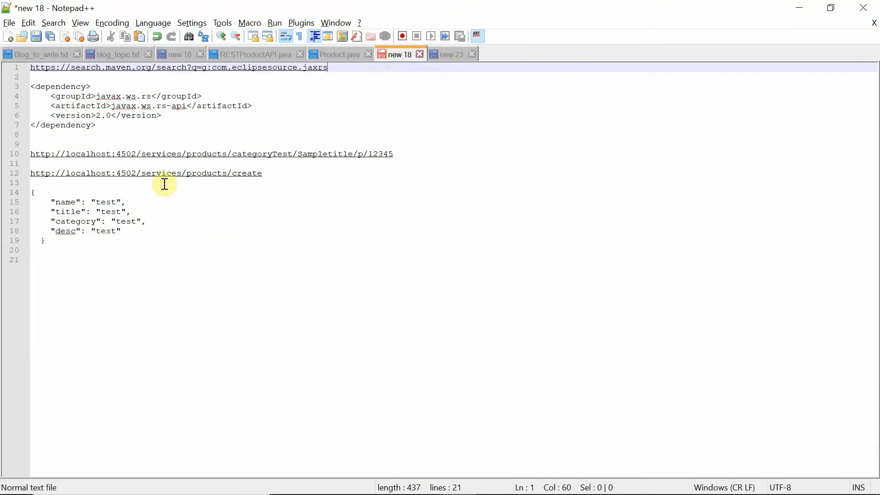
mouse_move(115, 153)
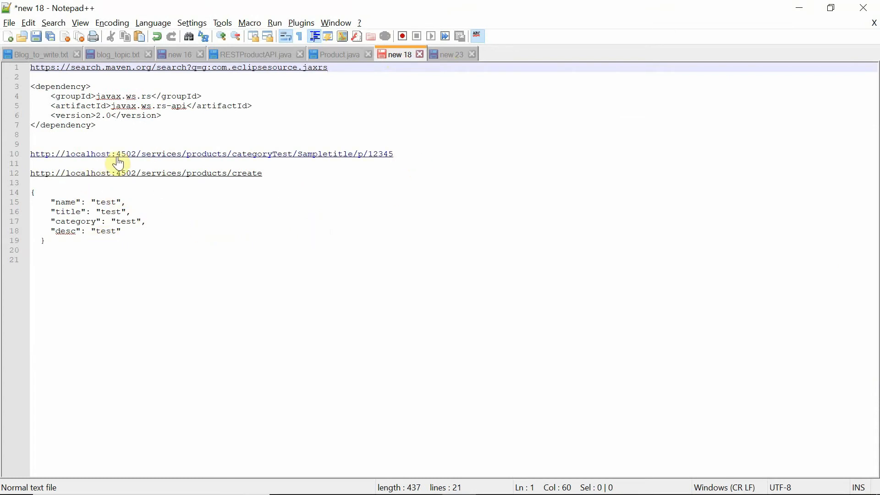
mouse_move(177, 162)
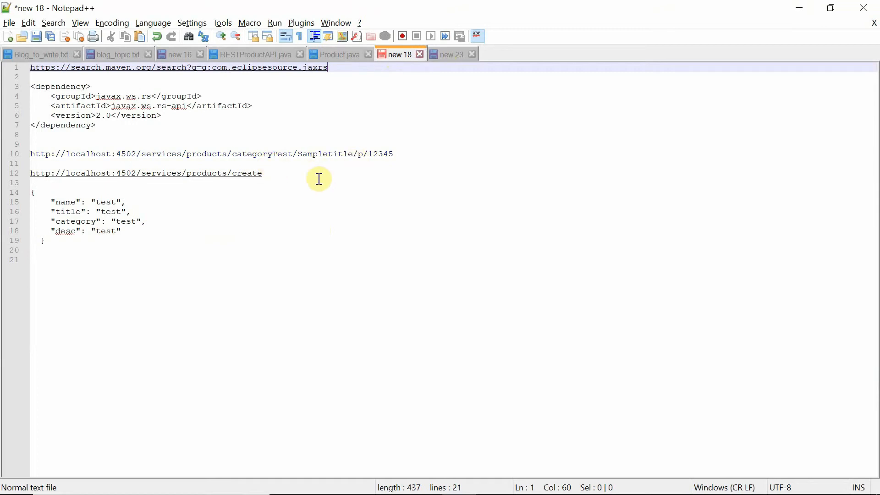
mouse_move(400, 159)
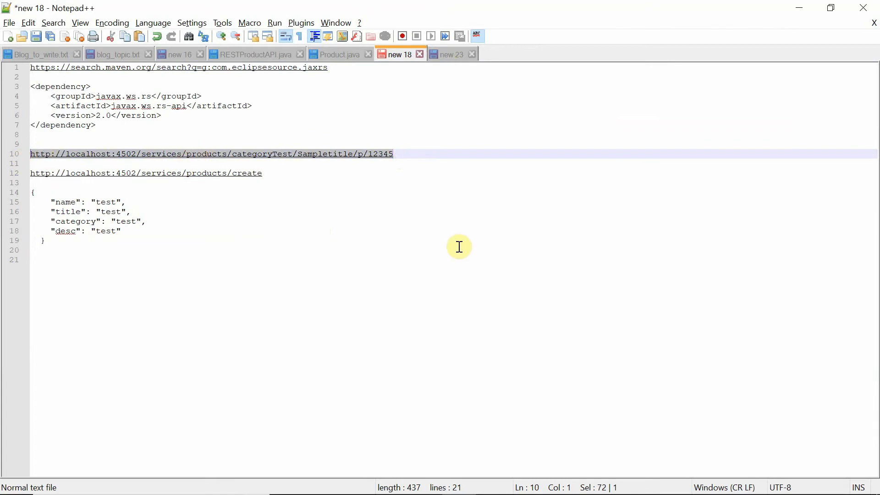
key(alt+tab)
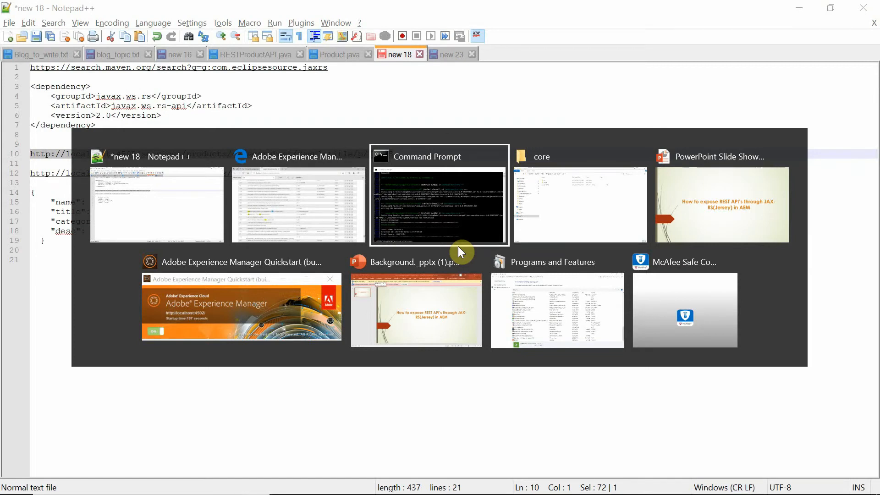
click(580, 204)
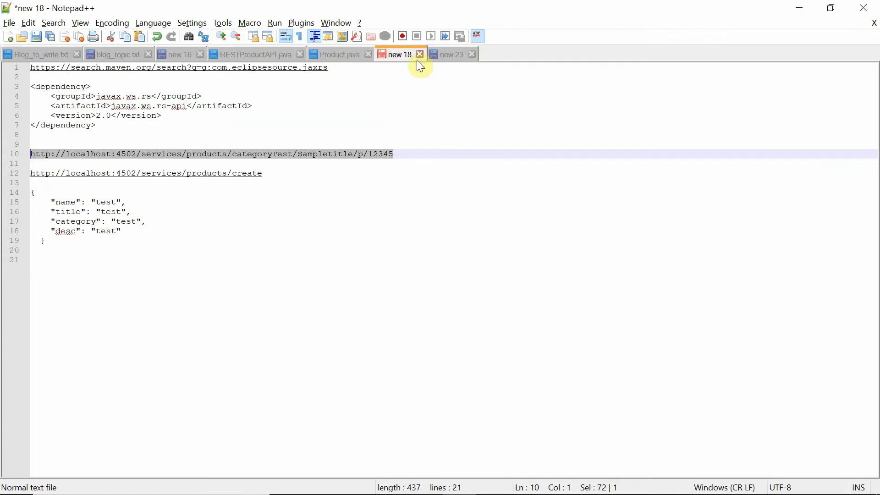
click(256, 54)
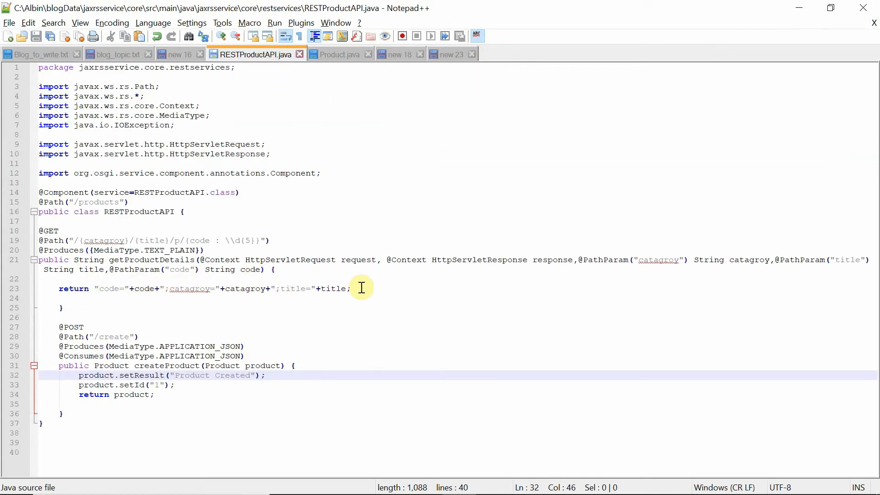
key(alt+tab)
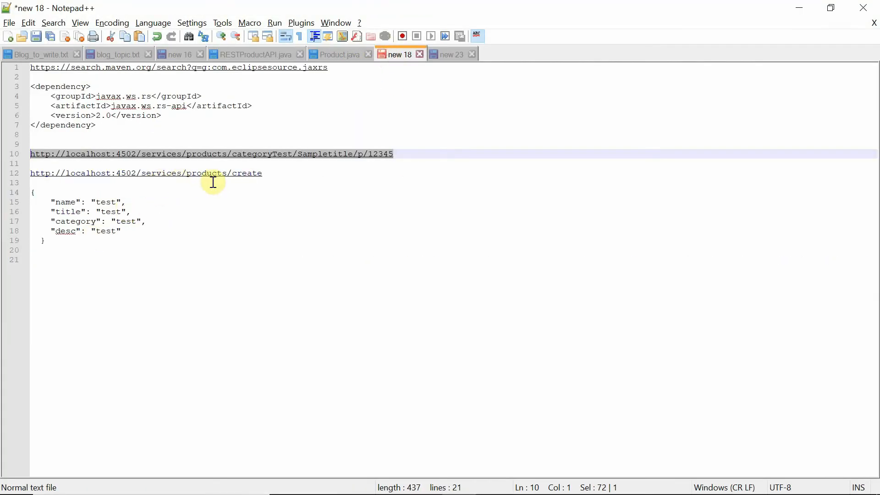
mouse_move(73, 245)
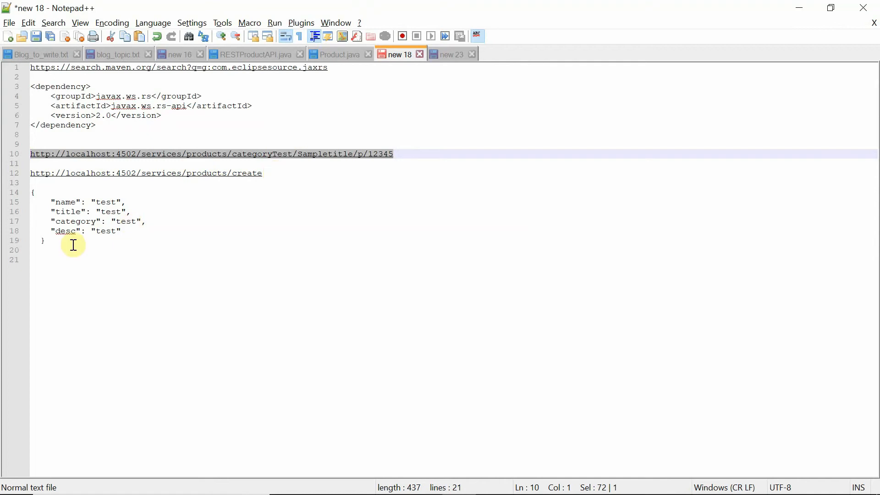
key(alt+tab)
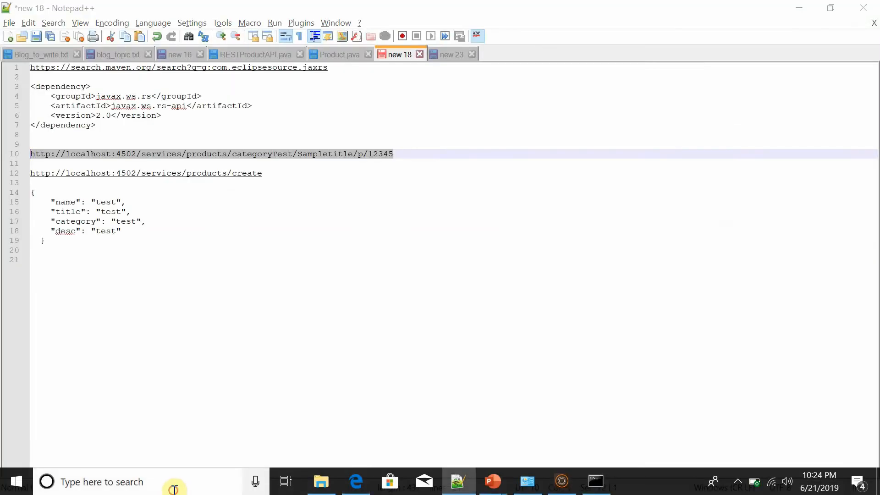
Launch Chrome from Start search, go to chrome://apps, and start the ARC app.
text(chrom)
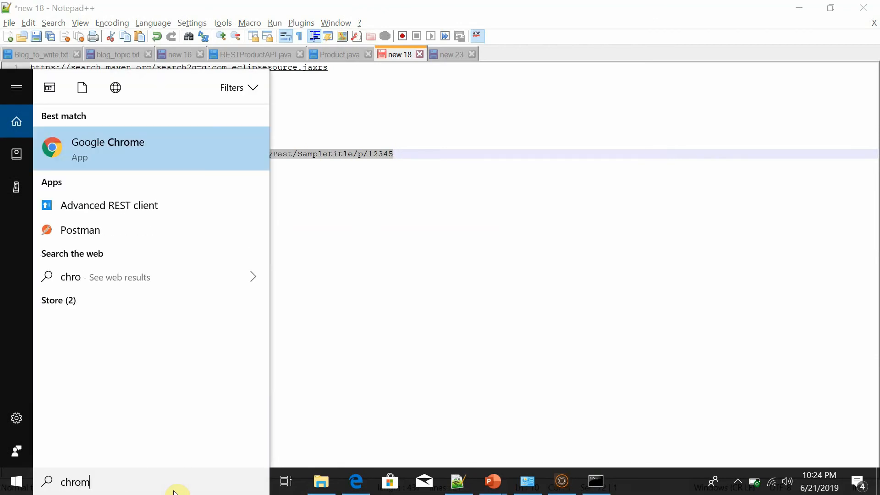
click(108, 148)
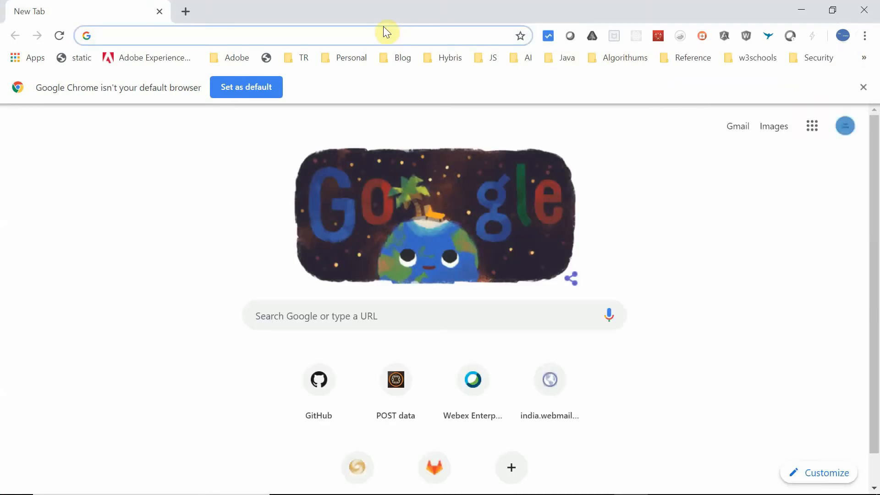
text(chrome:)
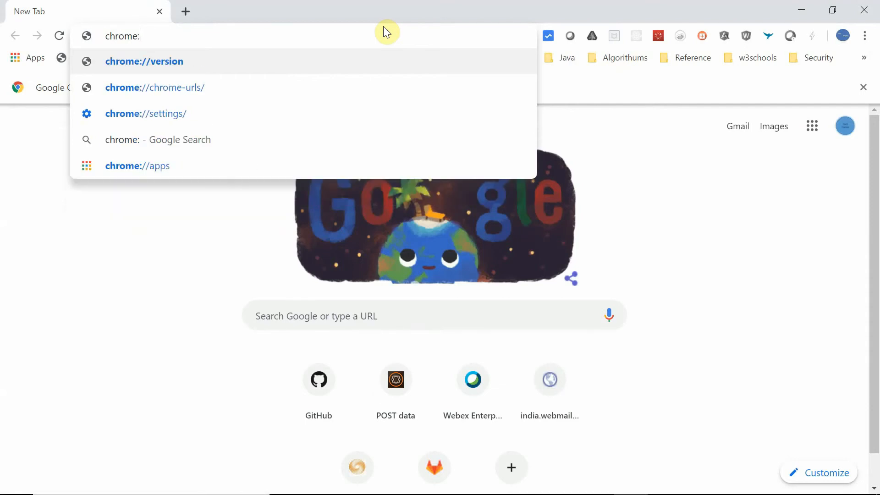
click(137, 166)
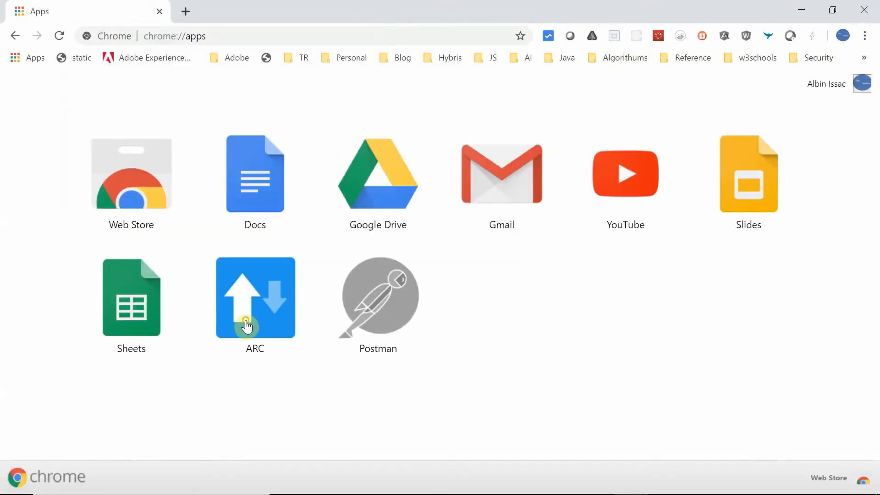
click(255, 298)
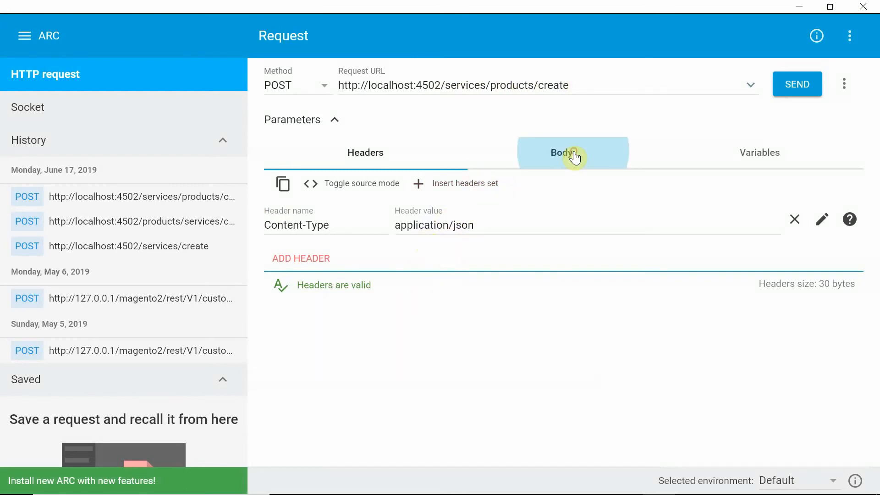
Send the JSON POST to products/create and view the 200 OK 'Product Created' response.
click(561, 152)
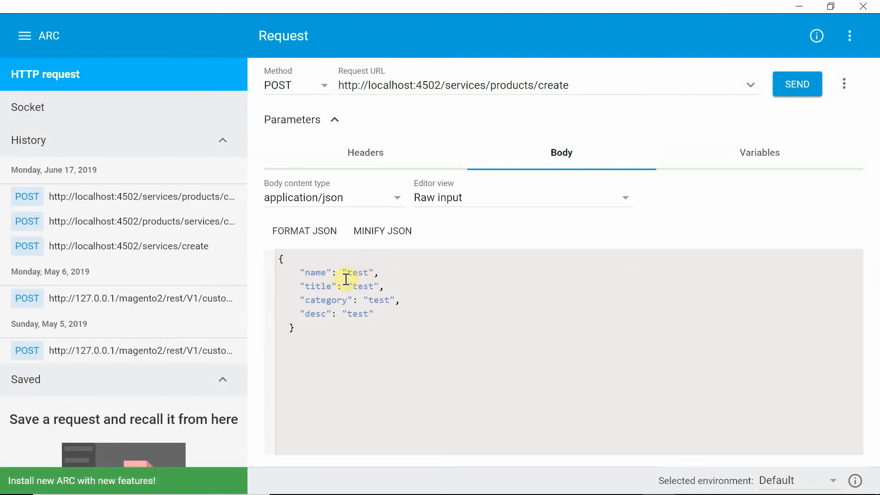
mouse_move(347, 340)
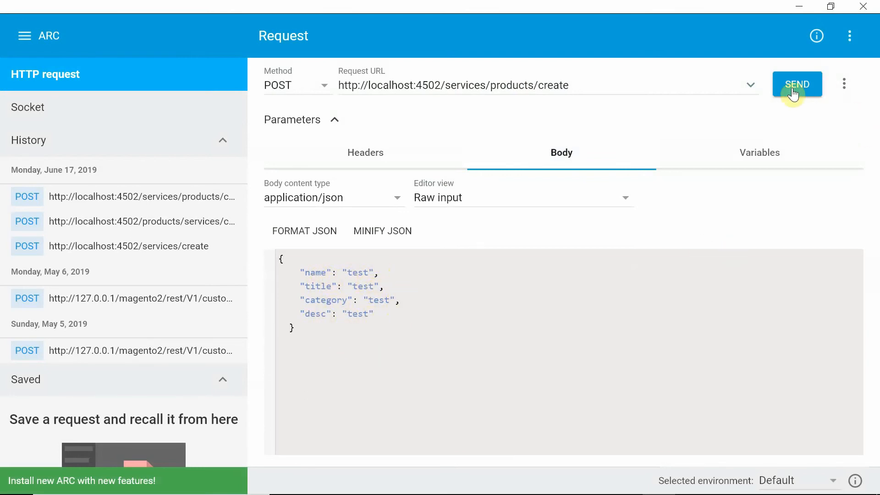
click(796, 85)
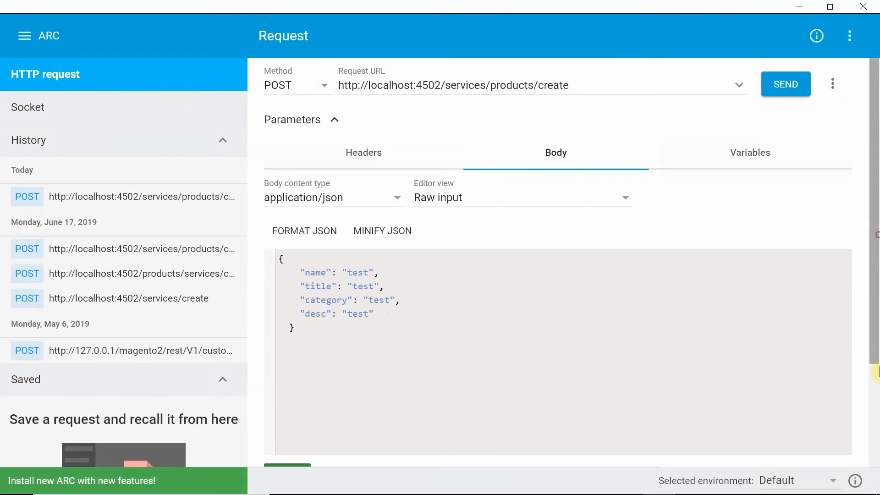
click(785, 85)
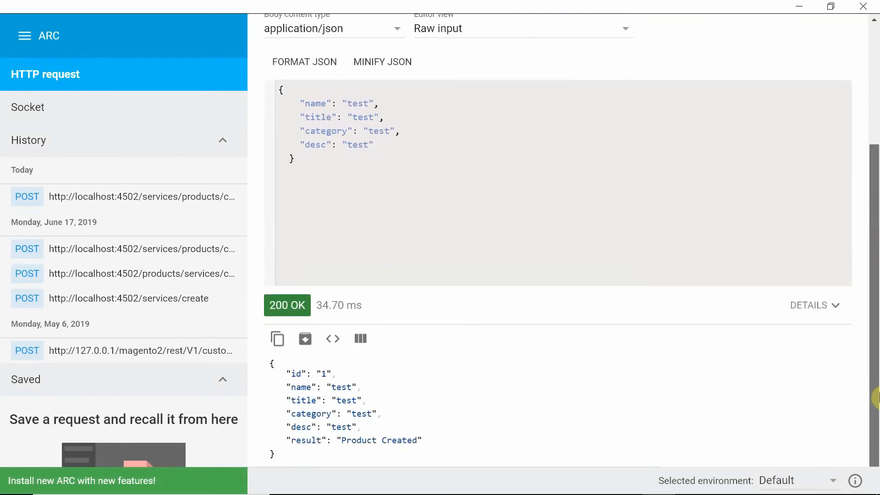
mouse_move(402, 419)
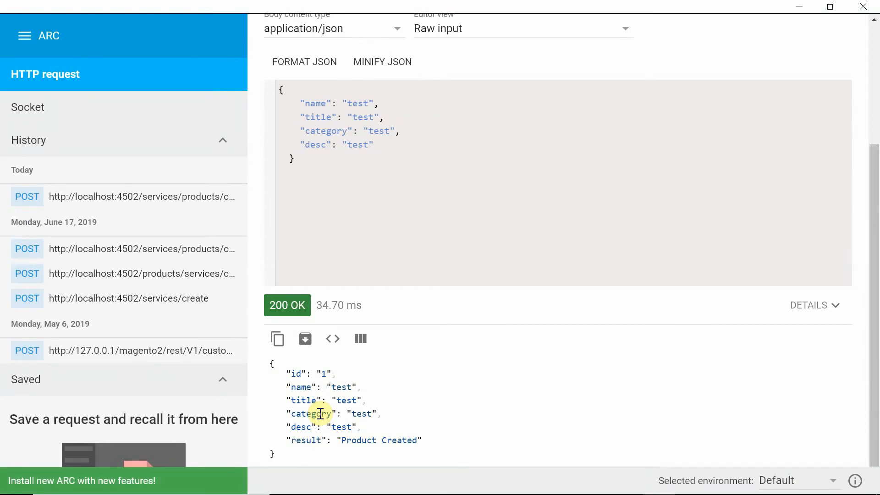
key(alt+tab)
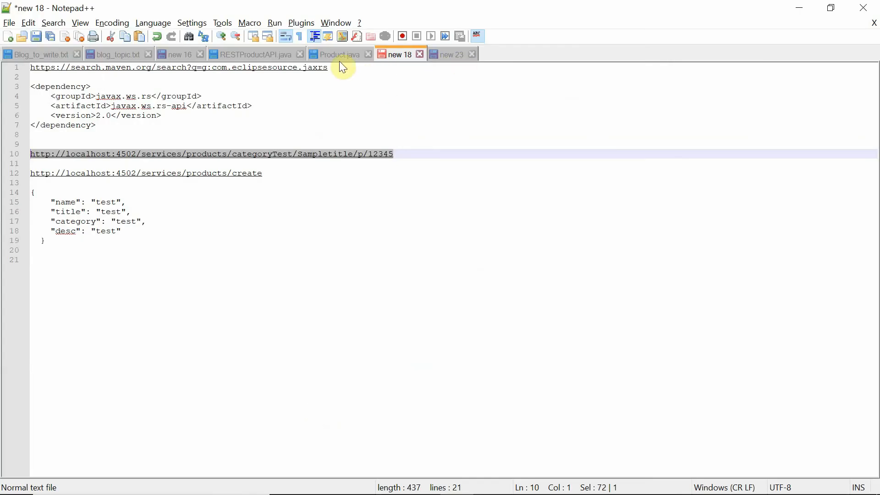
Switch to the RESTProductAPI.java tab showing the createProduct method.
click(254, 55)
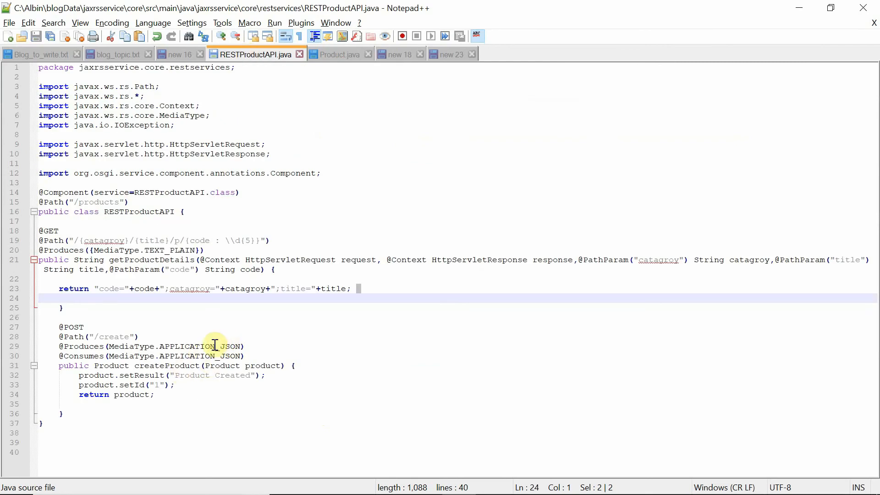
mouse_move(227, 406)
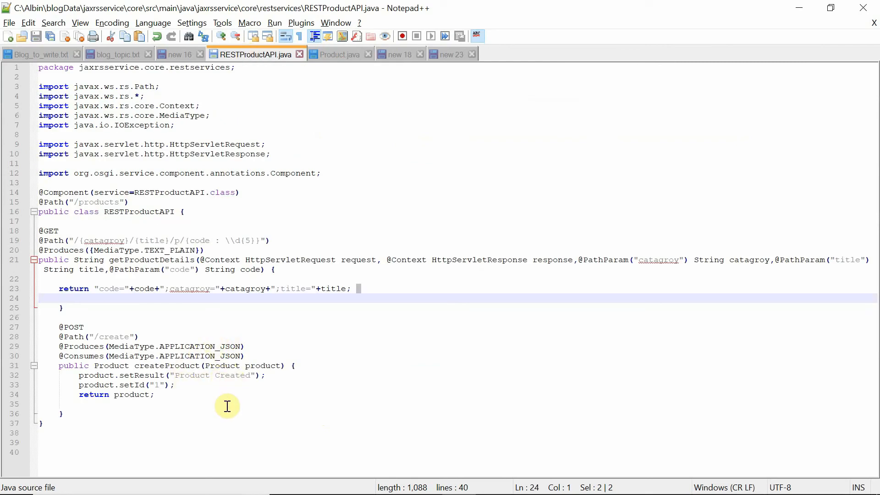